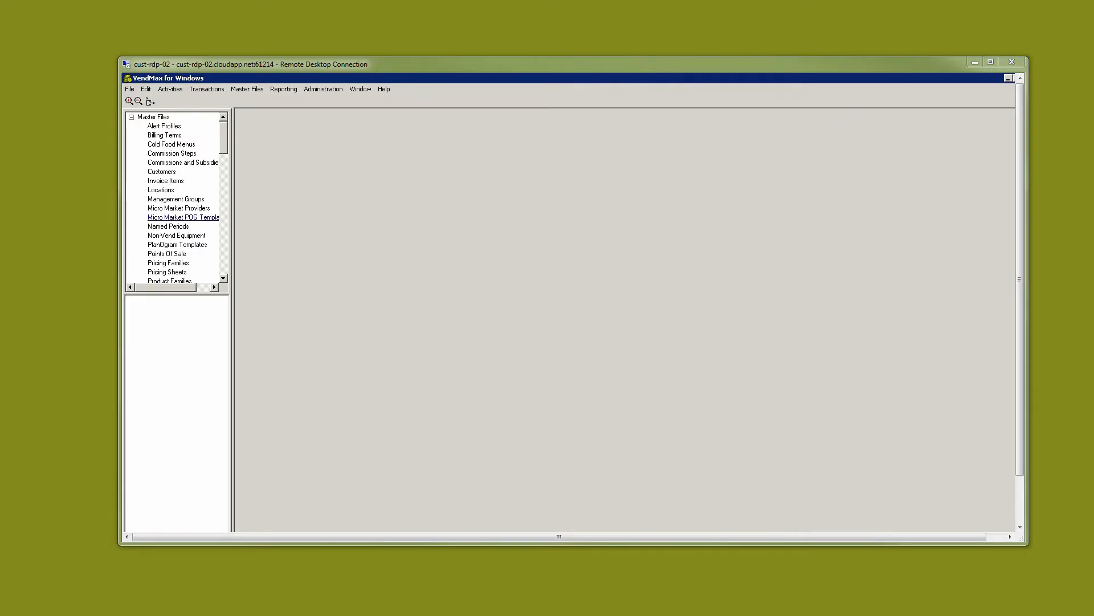
pyautogui.moveTo(222, 152)
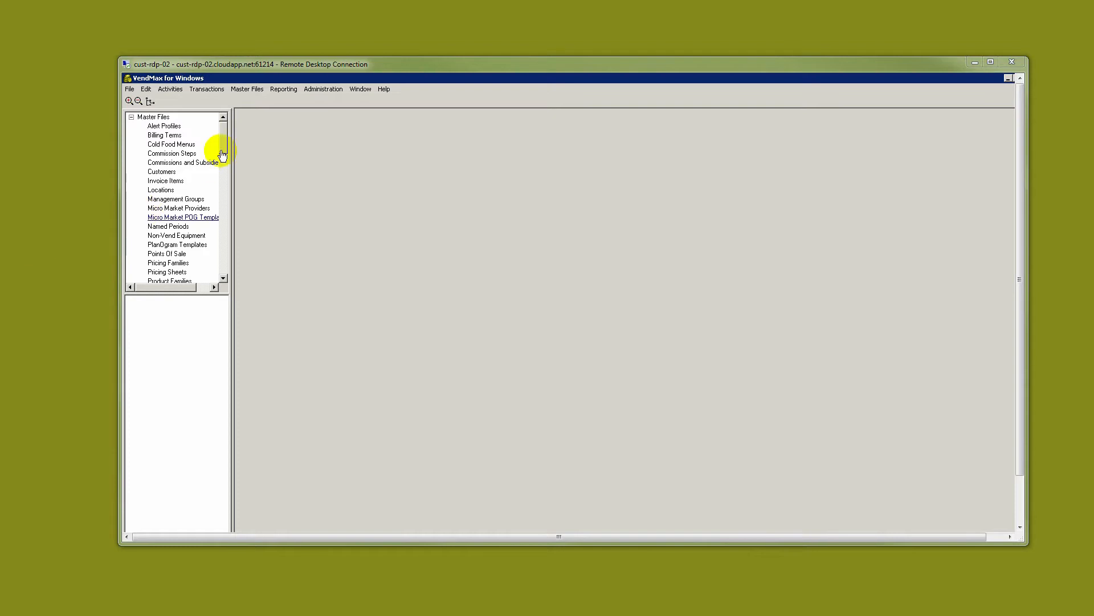
# Open the Supported Alerts master file listing all 21 alert types.
pyautogui.click(246, 89)
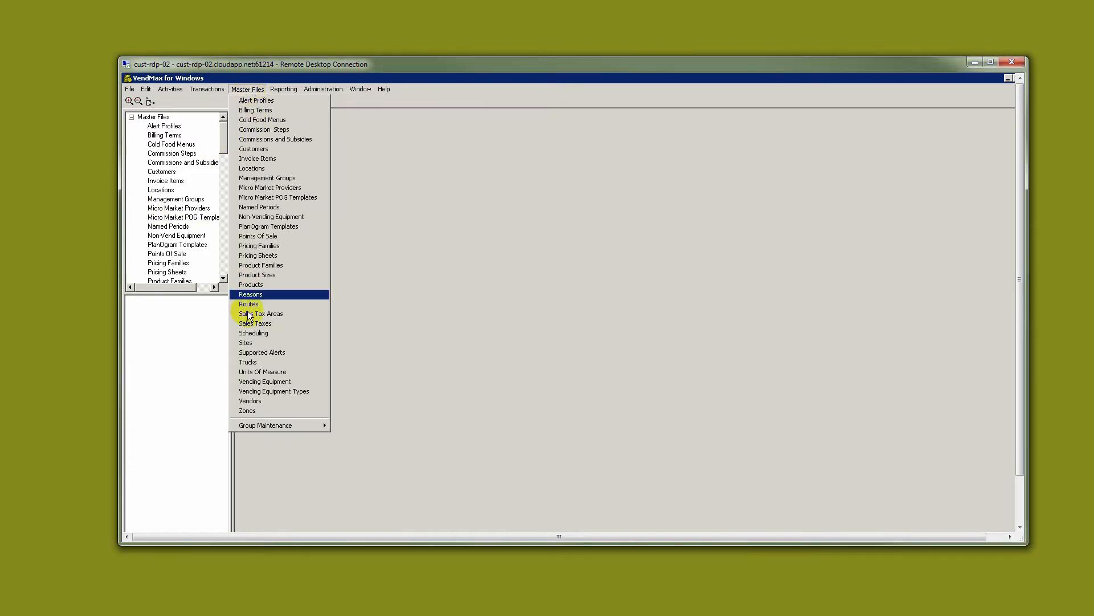
pyautogui.click(264, 351)
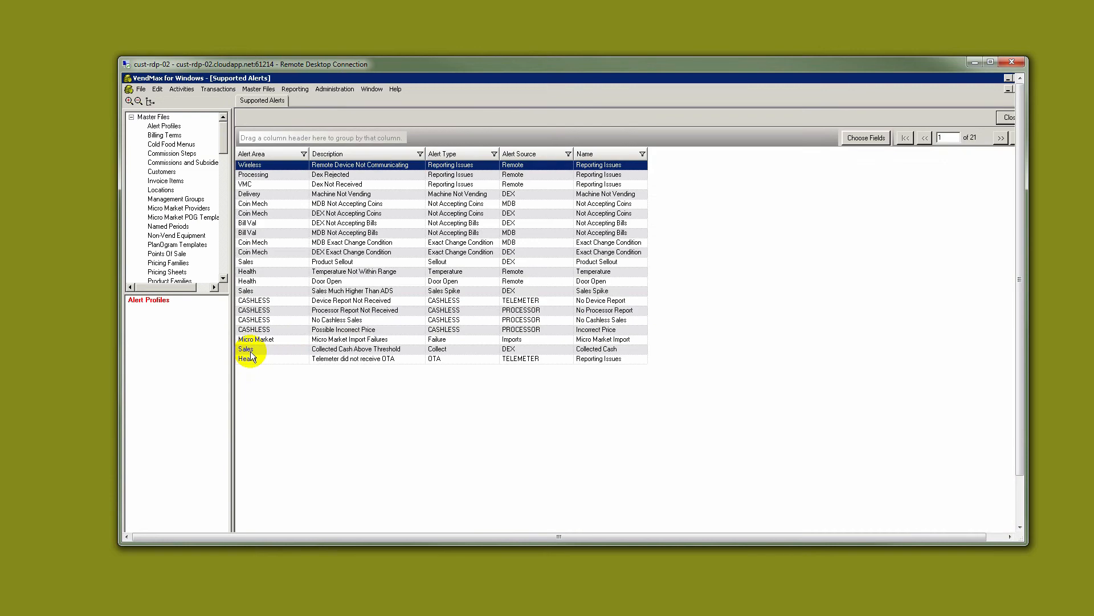
pyautogui.moveTo(379, 253)
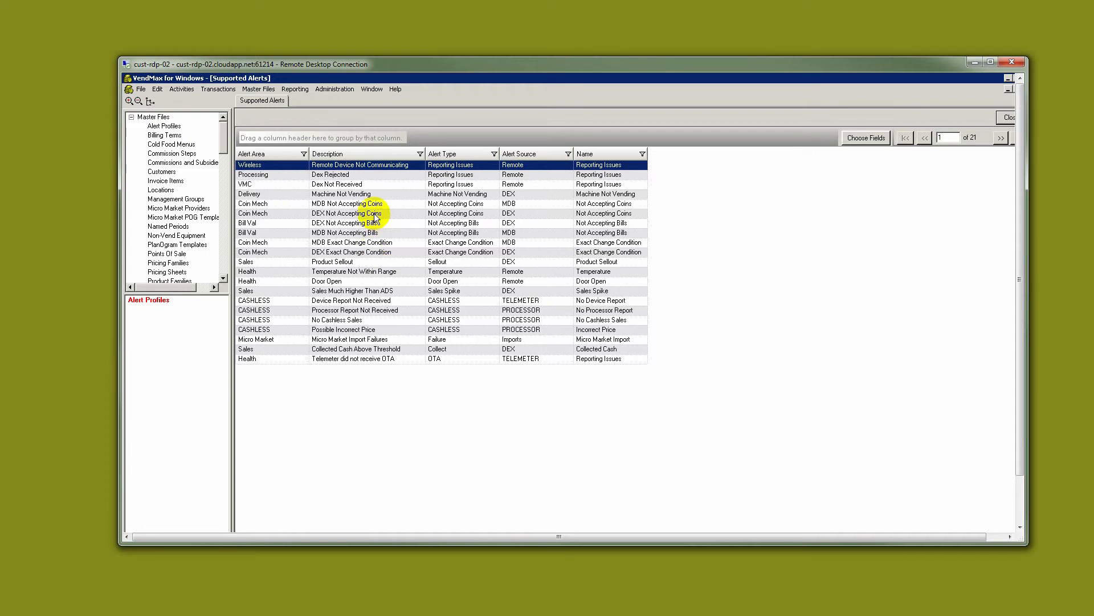
pyautogui.moveTo(361, 290)
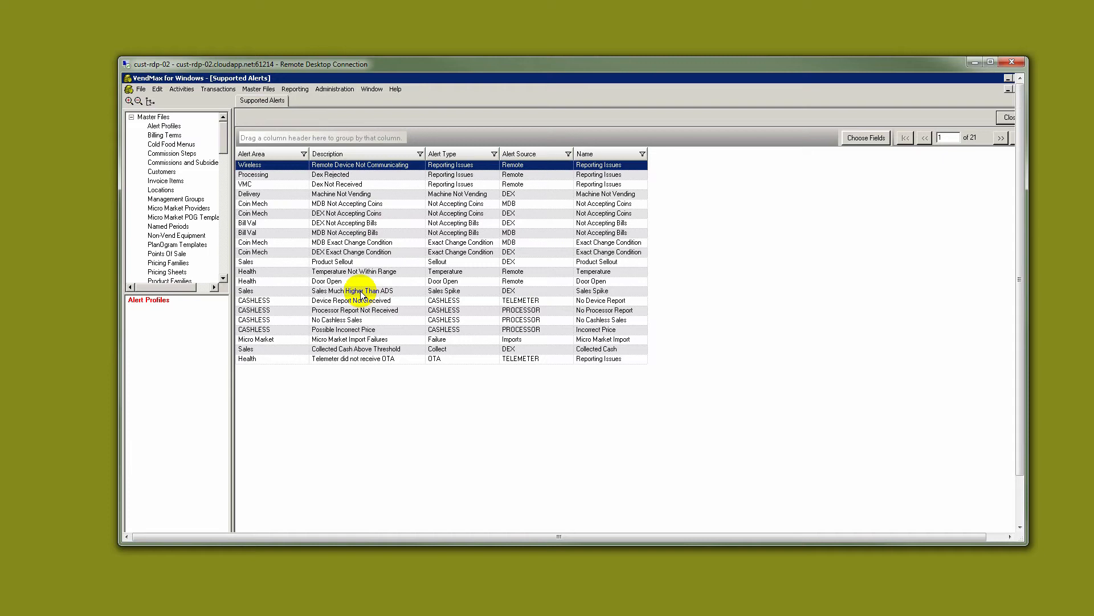
pyautogui.moveTo(488, 186)
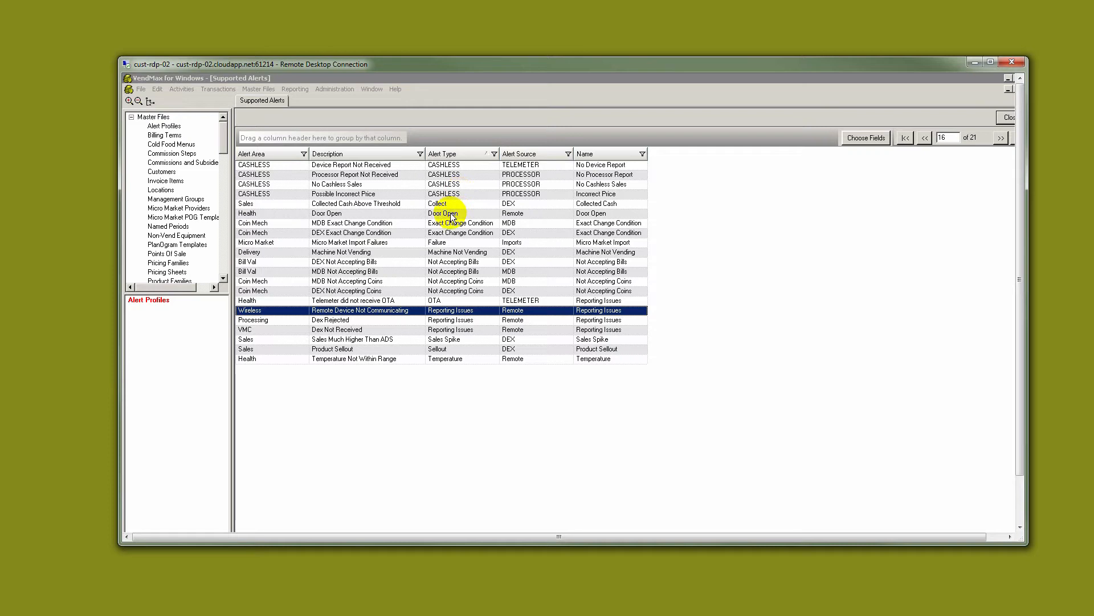
pyautogui.moveTo(446, 271)
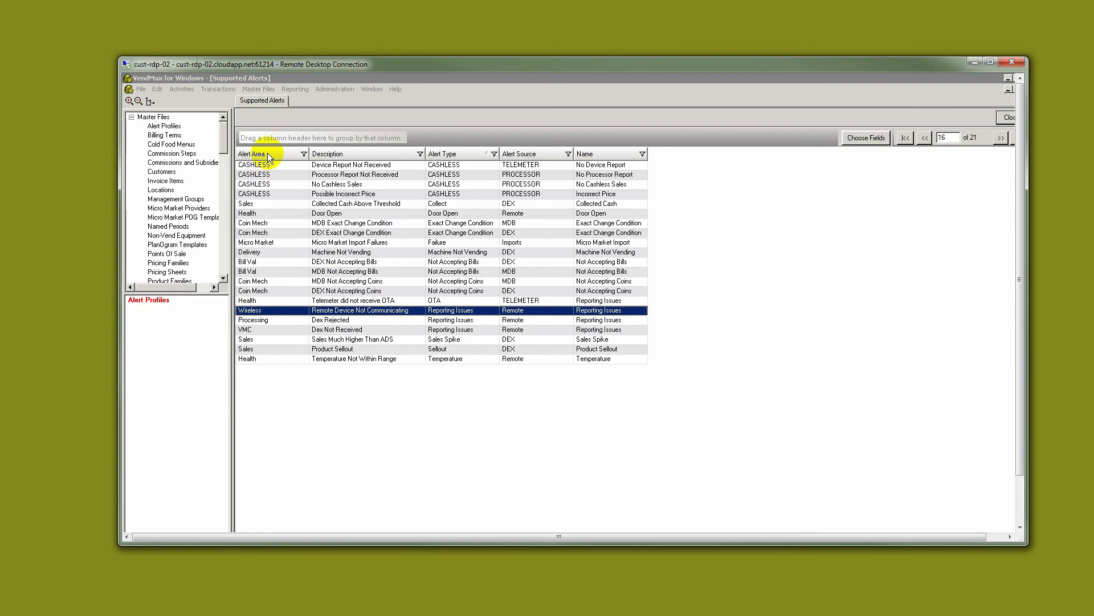
# Sort alerts by Alert Area, then review Possible Incorrect Price and Device Report Not Received defaults.
pyautogui.click(252, 153)
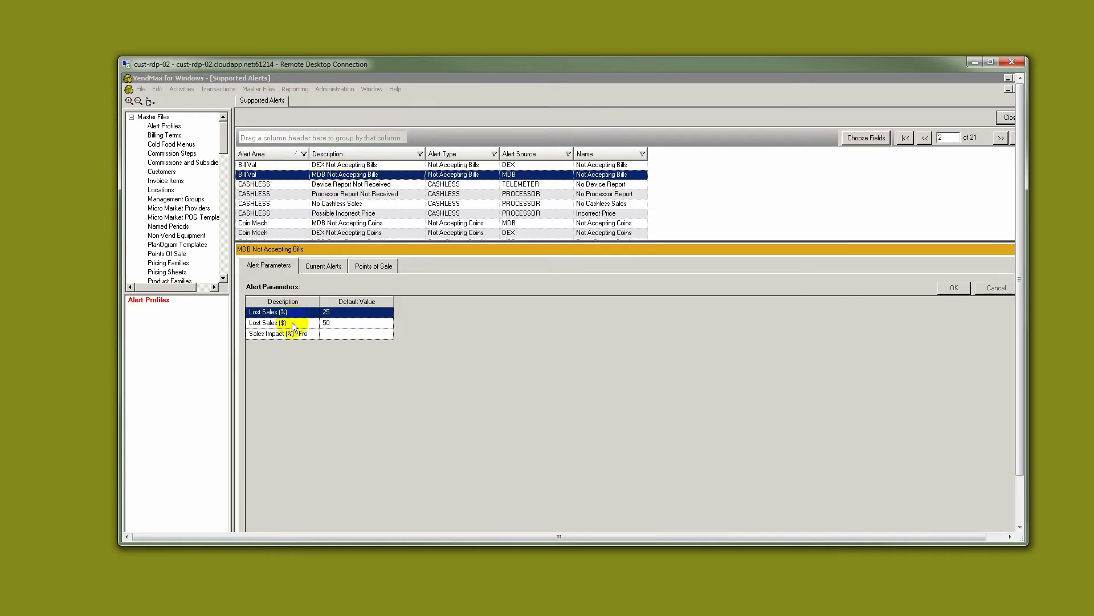
pyautogui.click(282, 311)
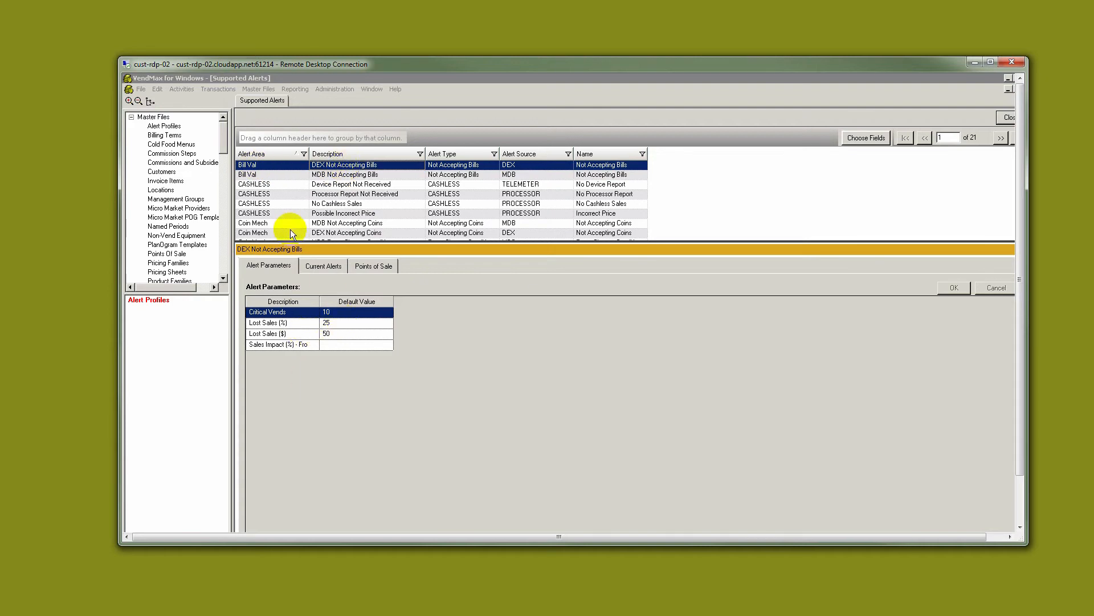
pyautogui.click(342, 213)
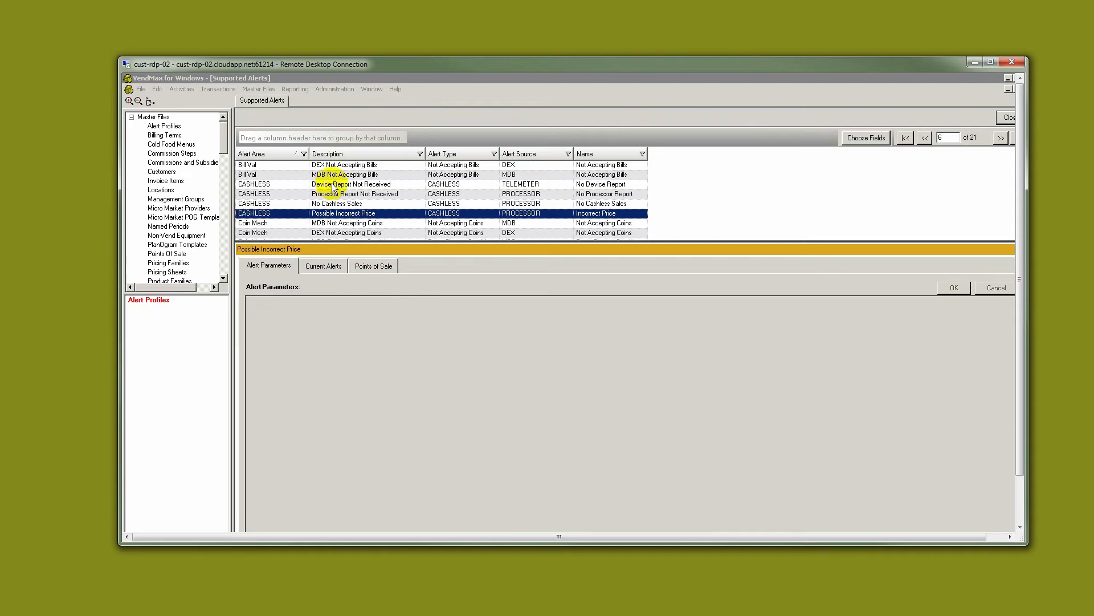
pyautogui.click(352, 183)
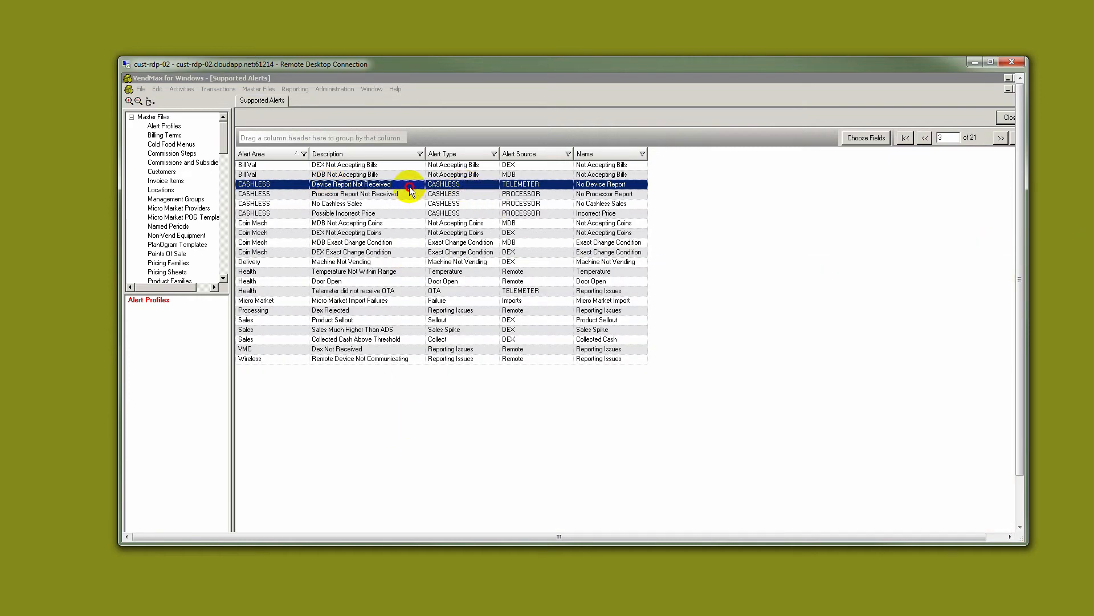
pyautogui.doubleClick(351, 183)
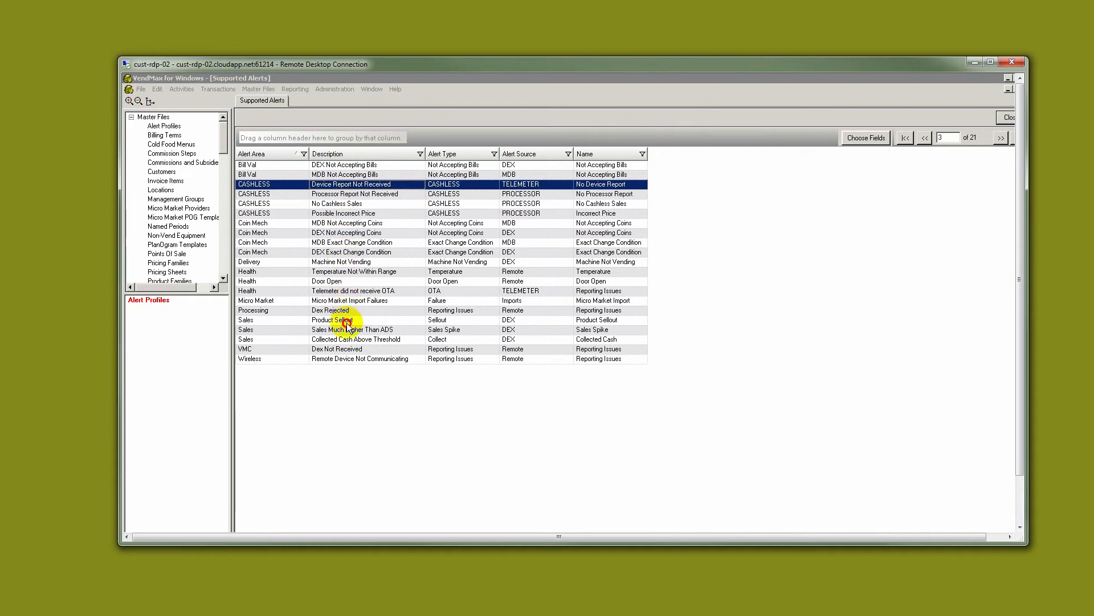
pyautogui.doubleClick(333, 320)
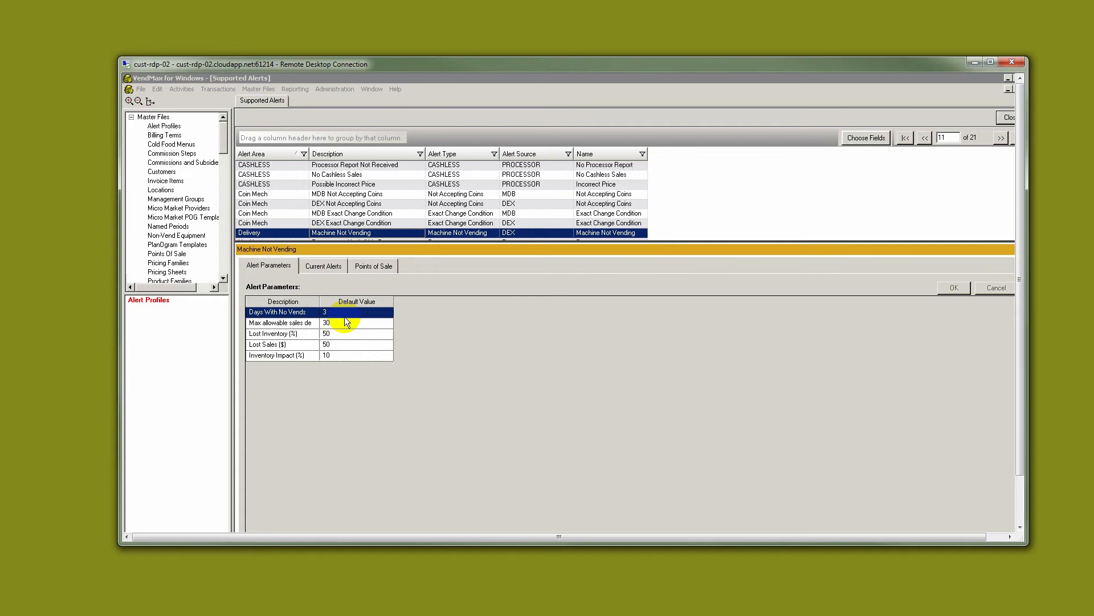
pyautogui.moveTo(391, 213)
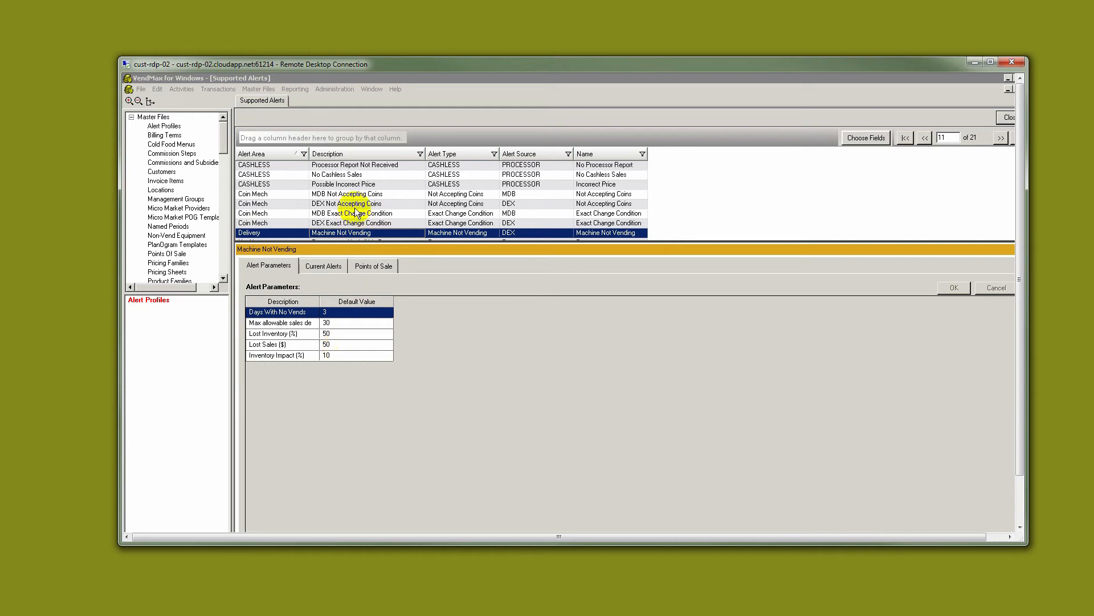
pyautogui.moveTo(356, 203)
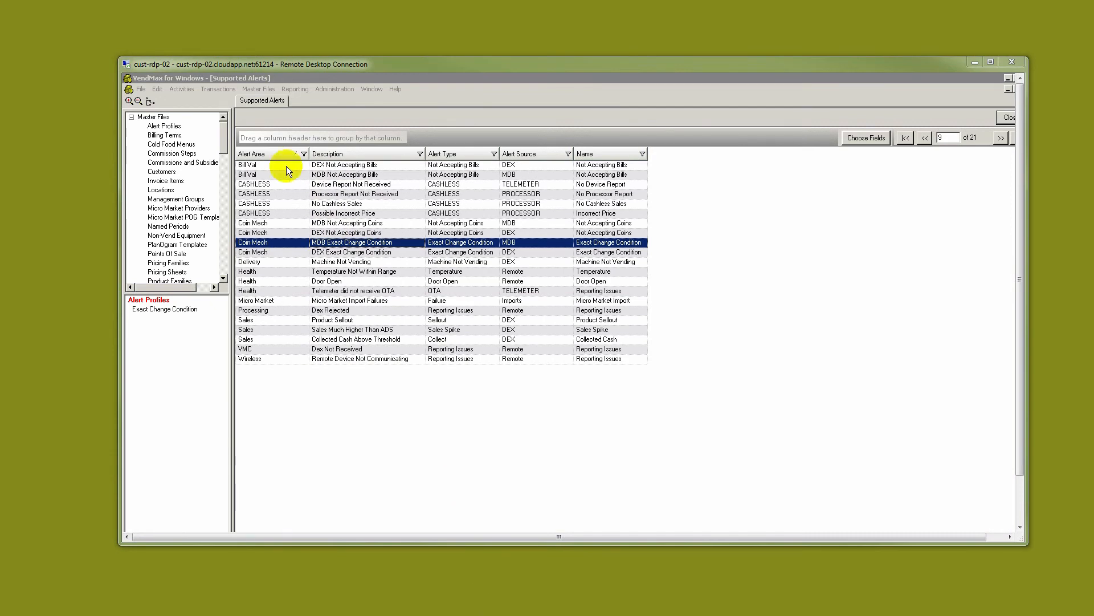
# Add an alert profile named 'Stacker Beverage Alerts' with description 'SBA'.
pyautogui.click(257, 89)
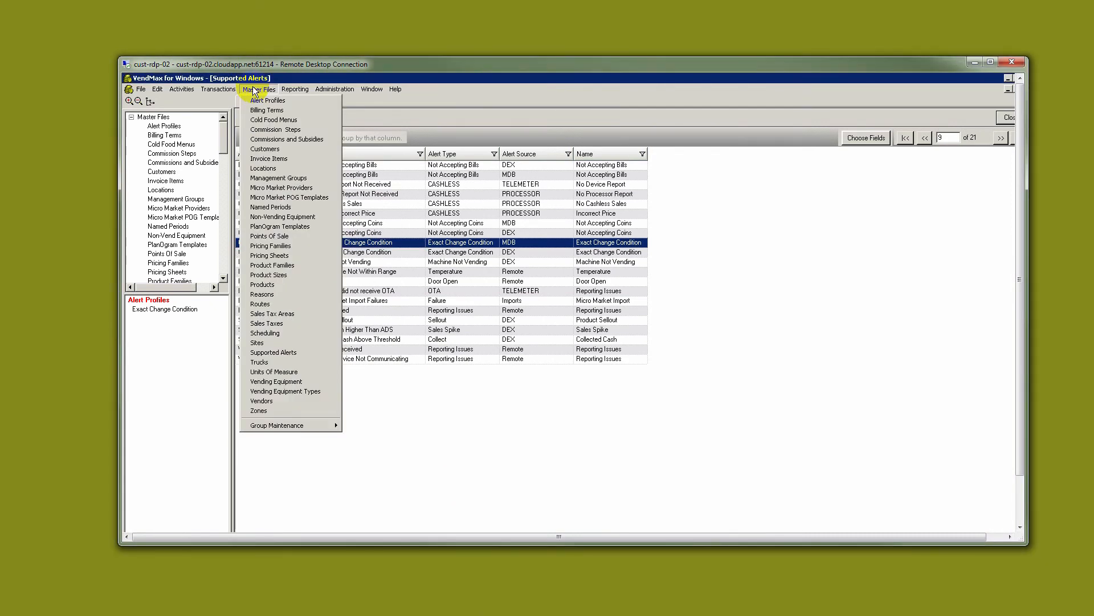
pyautogui.moveTo(268, 100)
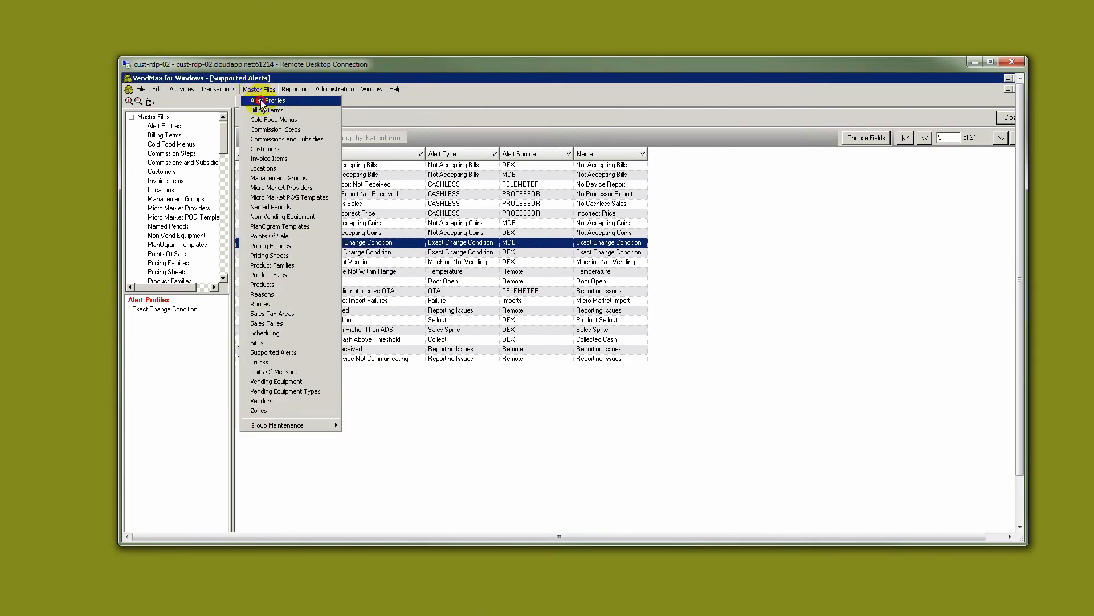
pyautogui.click(267, 100)
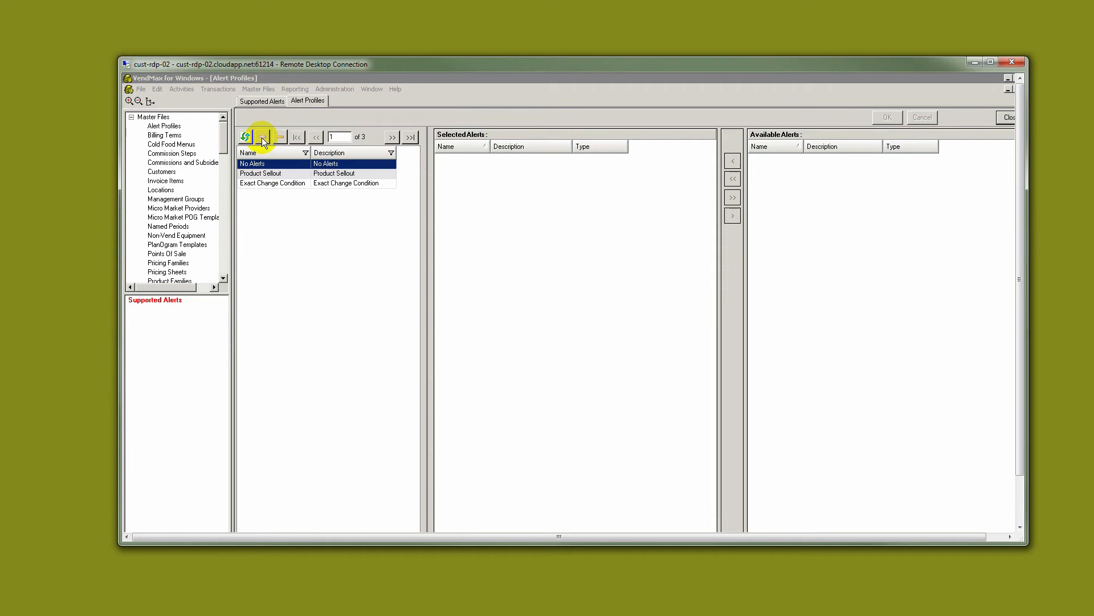
pyautogui.click(263, 136)
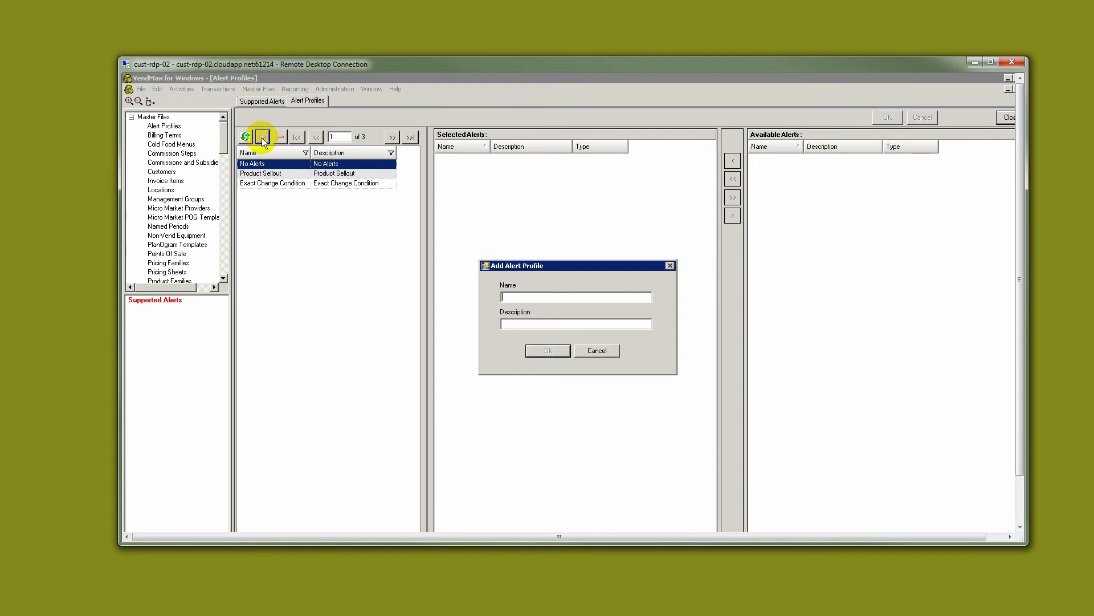
pyautogui.write('Stacker Beverage Alert')
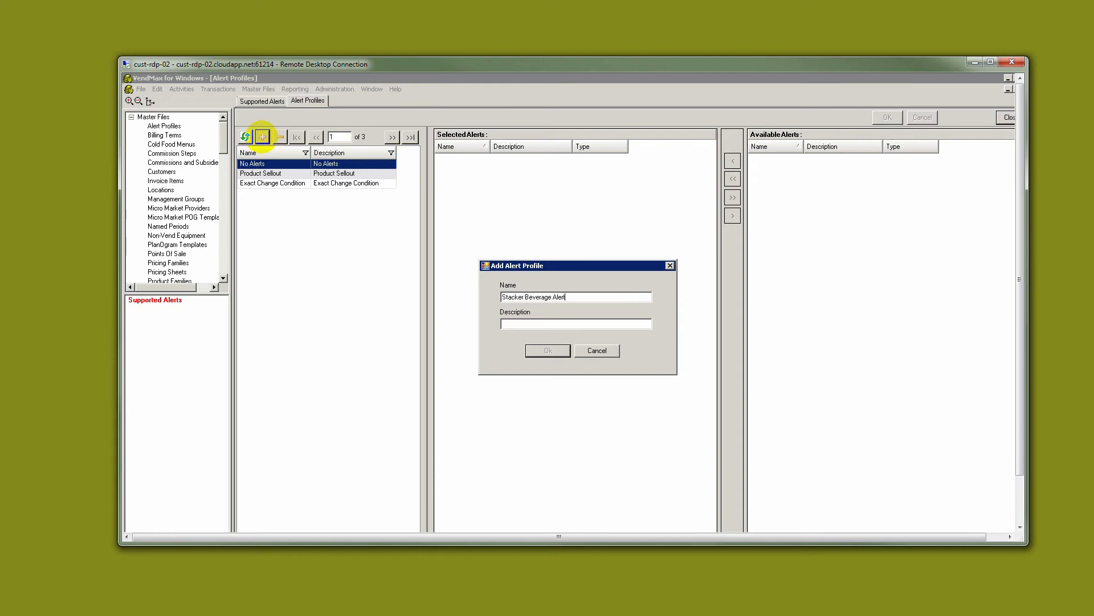
pyautogui.write('SBA')
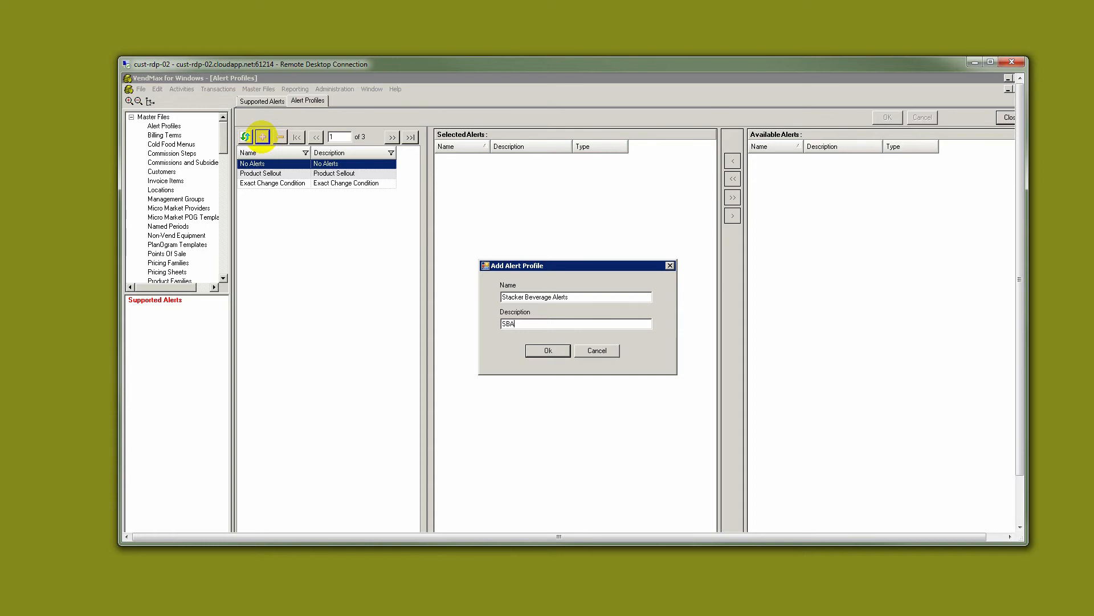
pyautogui.click(548, 351)
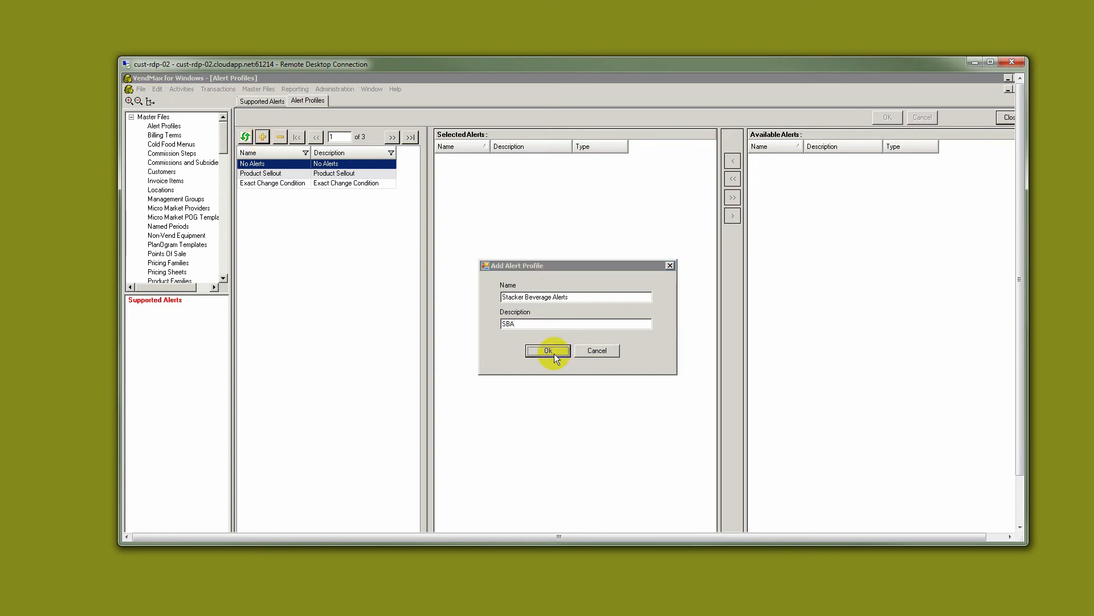
# Add MDB Exact Change, Not Accepting Bills and Not Accepting Coins alerts to the profile.
pyautogui.click(548, 350)
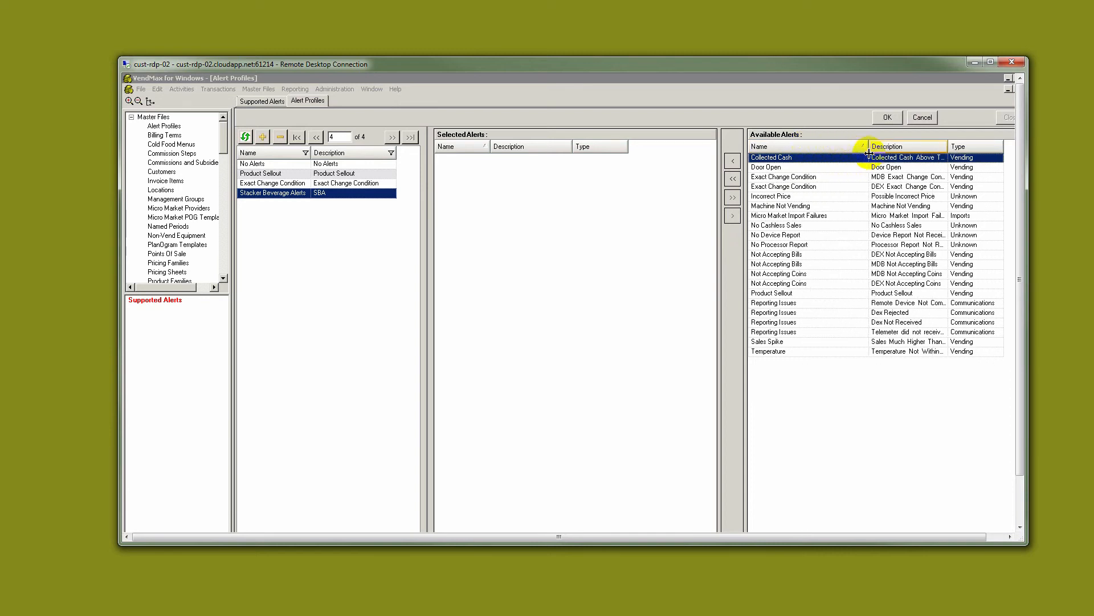
pyautogui.moveTo(858, 184)
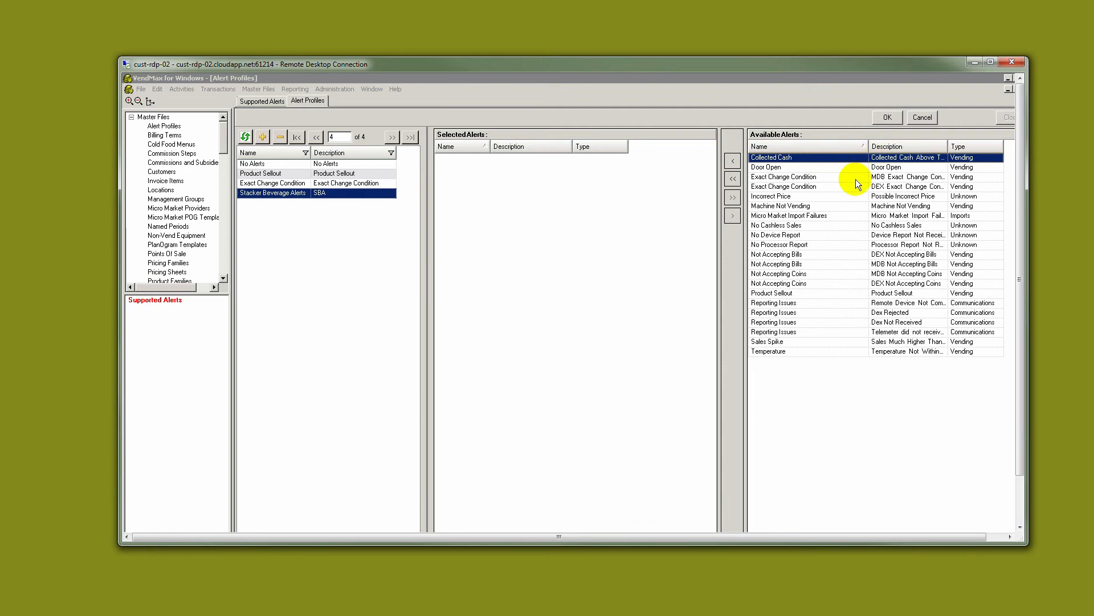
pyautogui.click(783, 177)
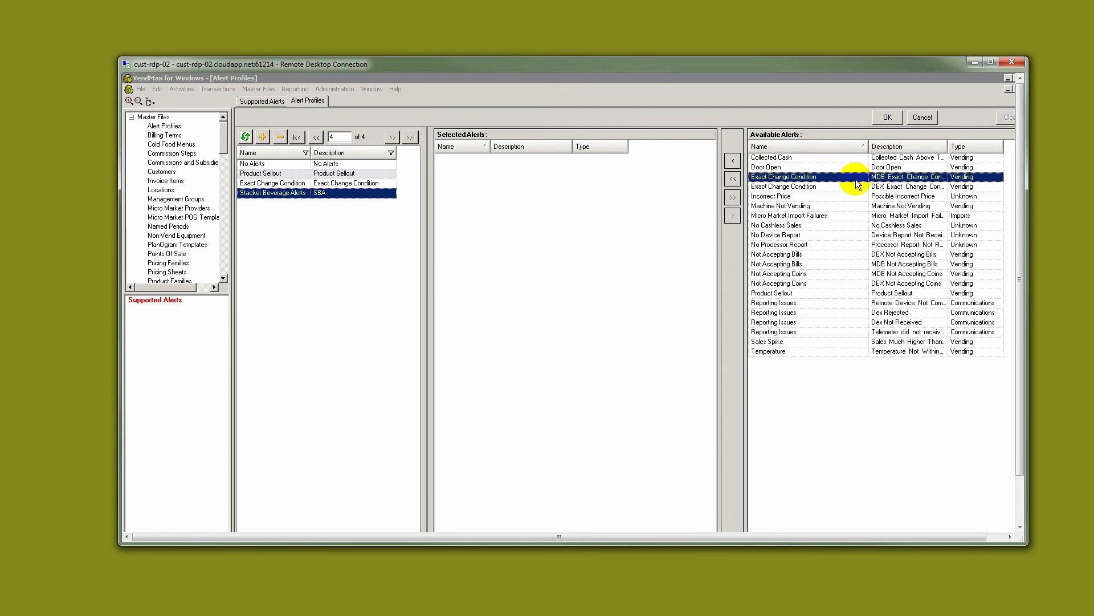
pyautogui.moveTo(849, 265)
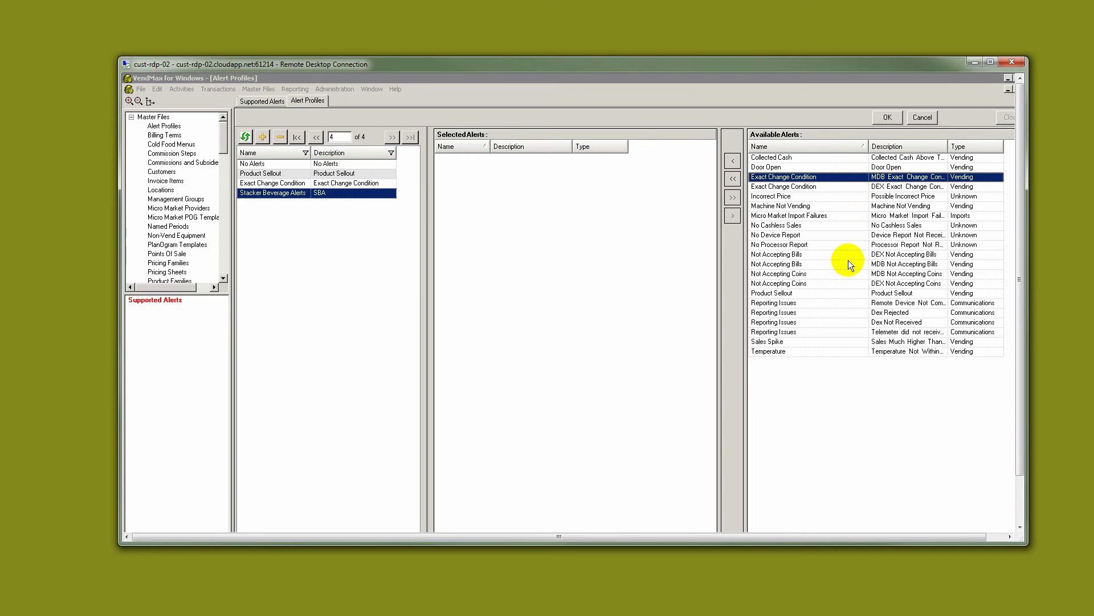
pyautogui.click(803, 264)
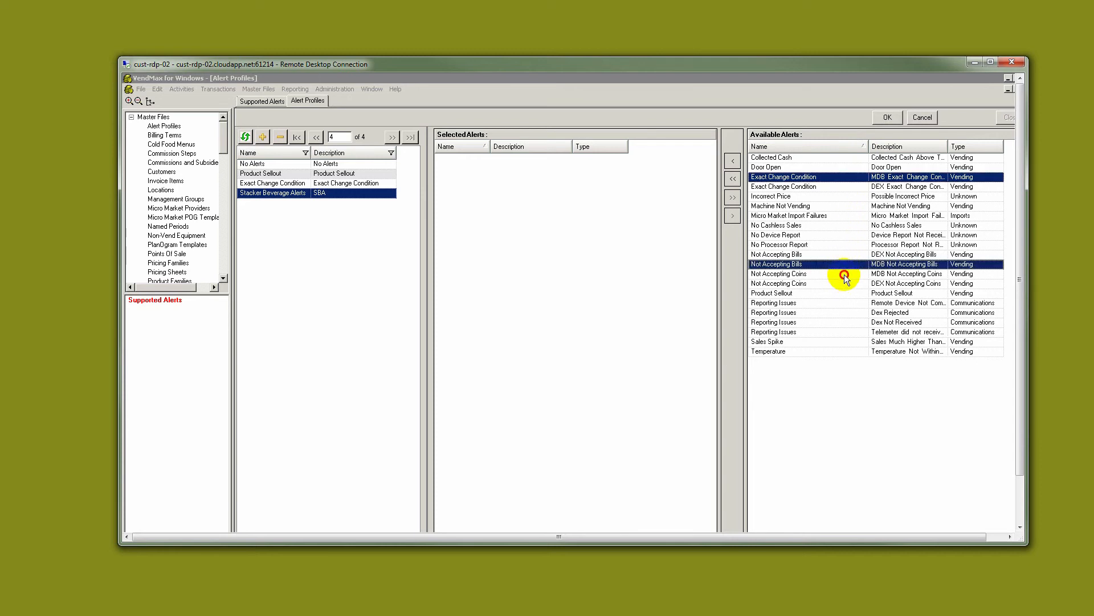
pyautogui.click(778, 274)
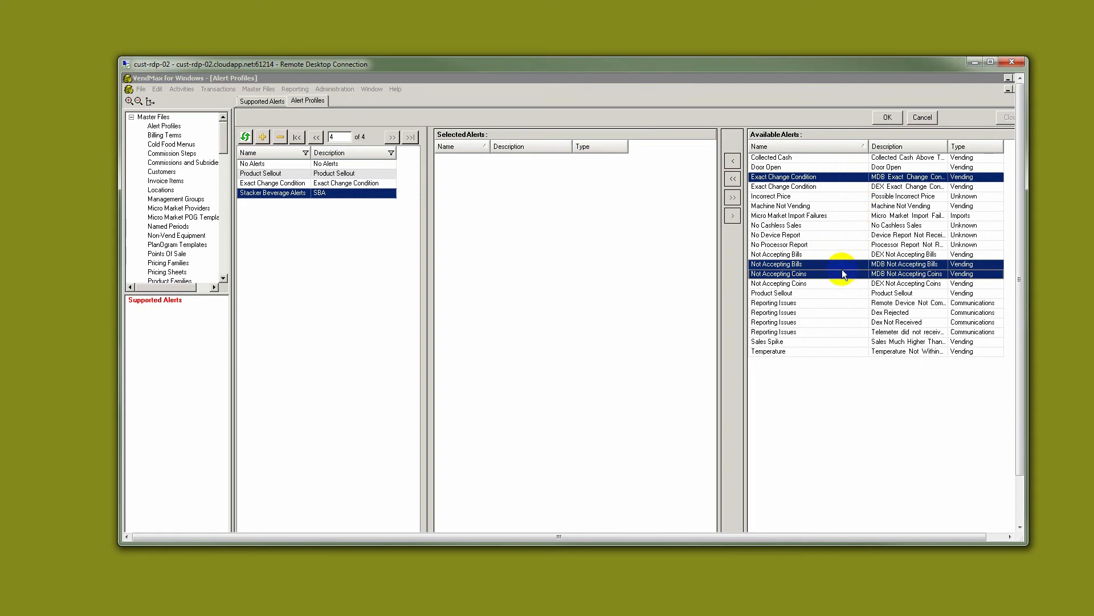
pyautogui.moveTo(845, 291)
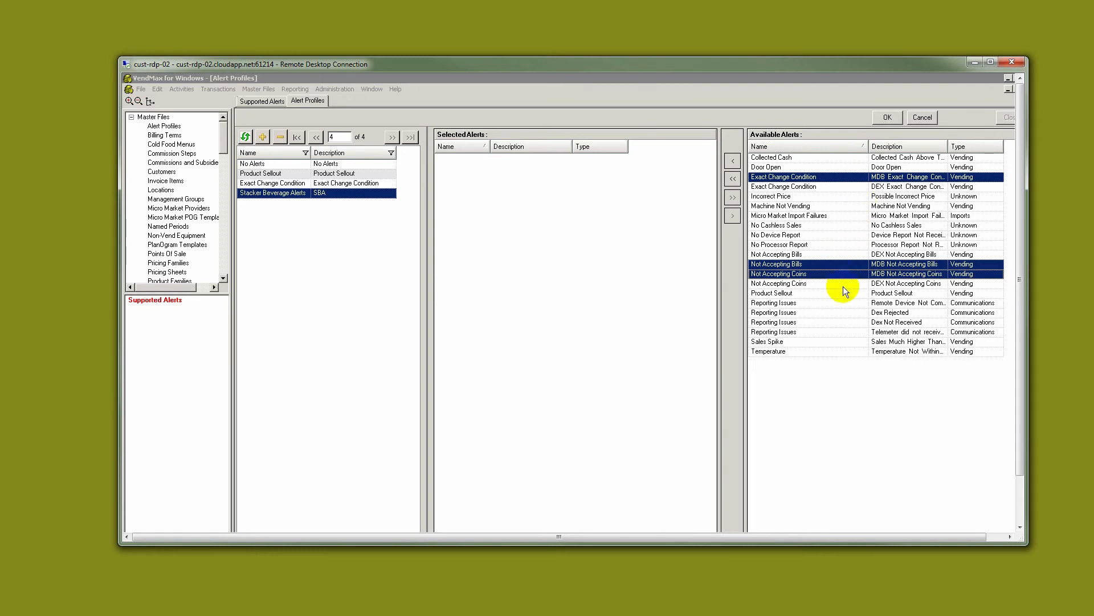
pyautogui.moveTo(870, 225)
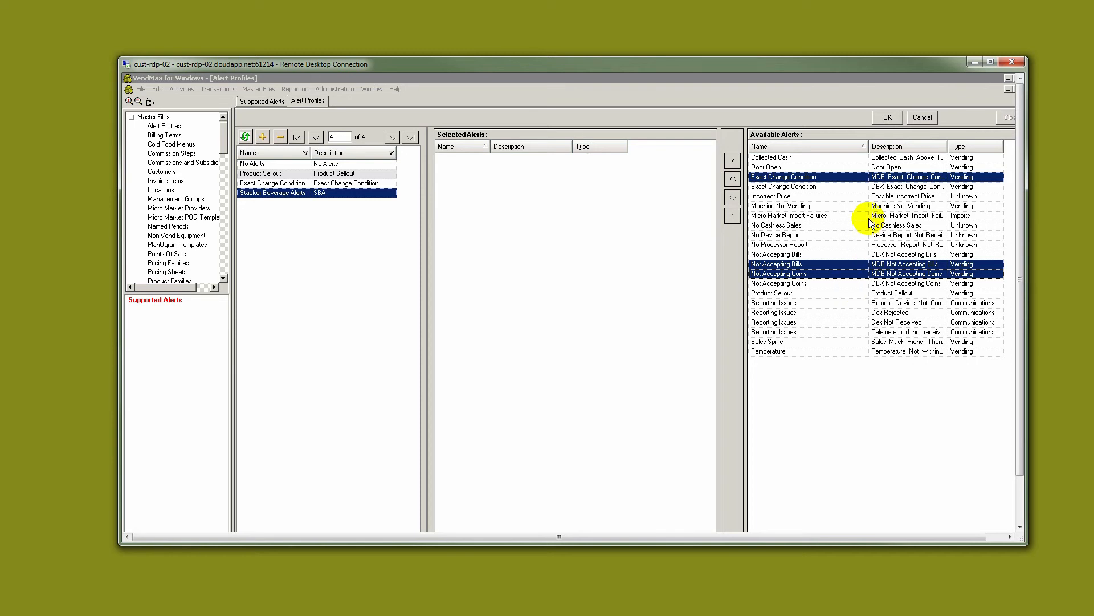
pyautogui.click(907, 216)
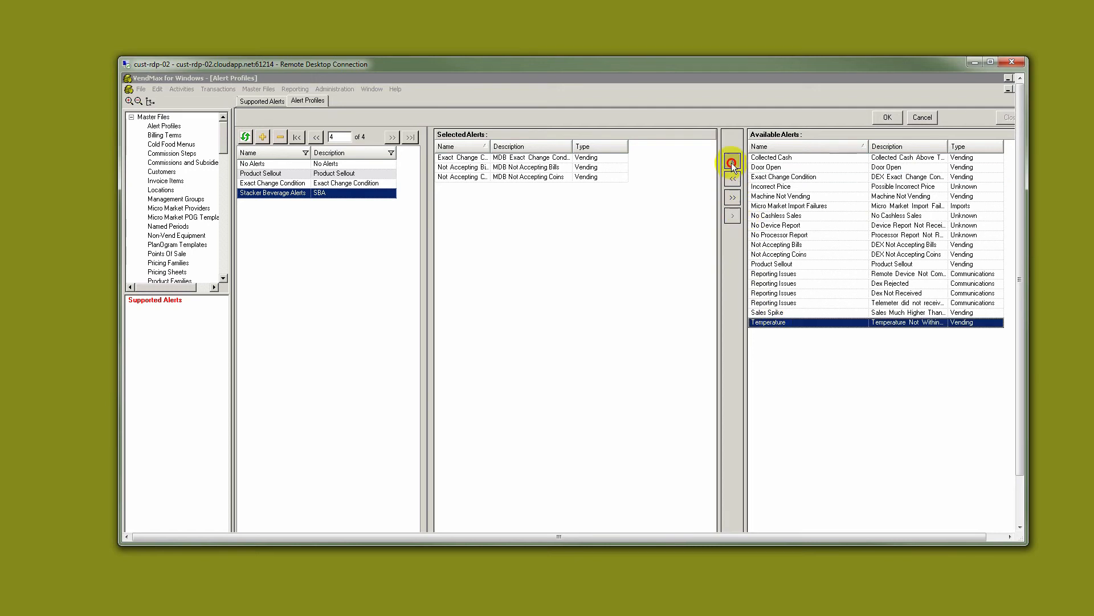
# Add Temperature Not Within Range and Machine Not Vending alerts, then save the profile.
pyautogui.click(732, 176)
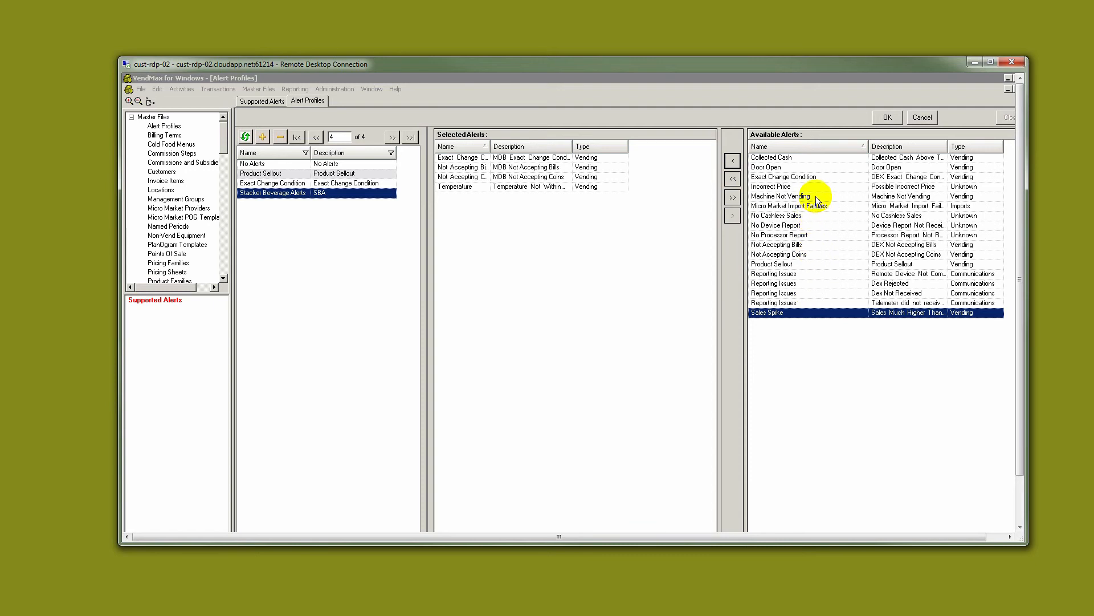
pyautogui.click(780, 196)
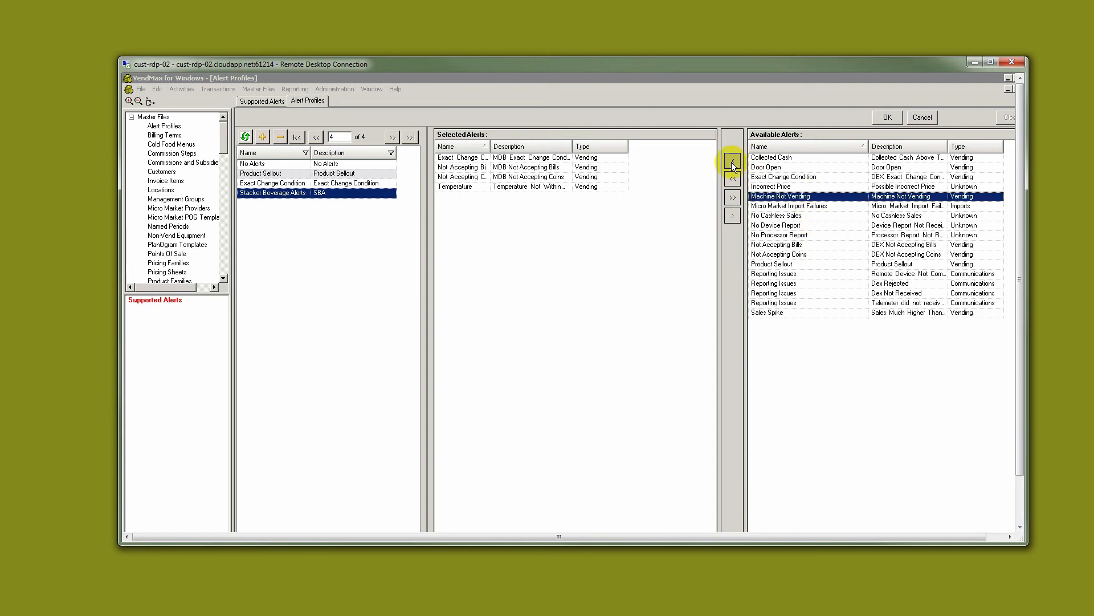
pyautogui.click(732, 161)
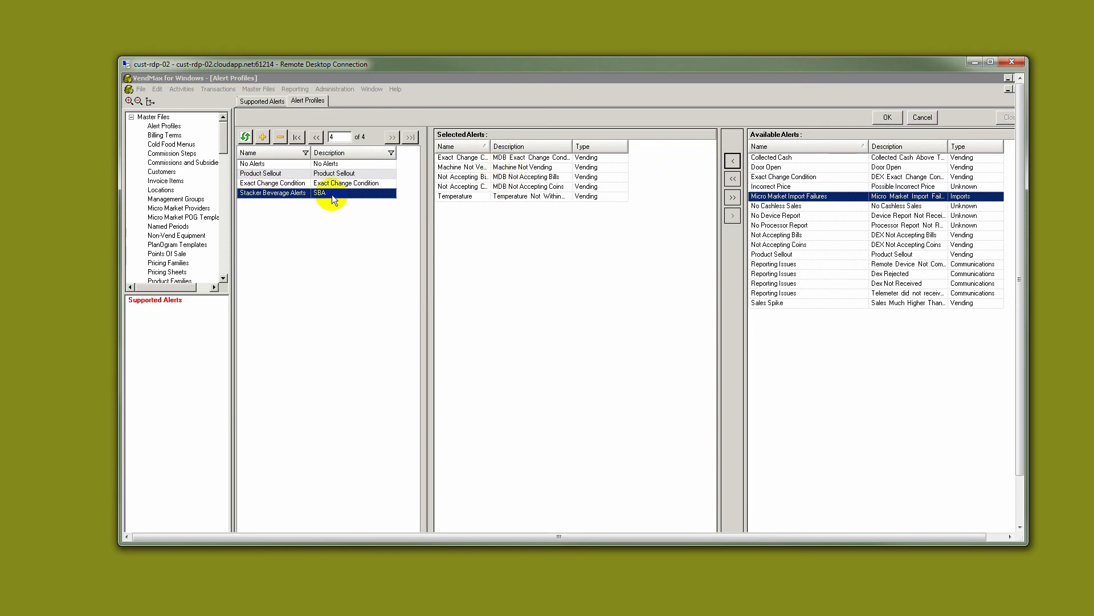
pyautogui.moveTo(368, 203)
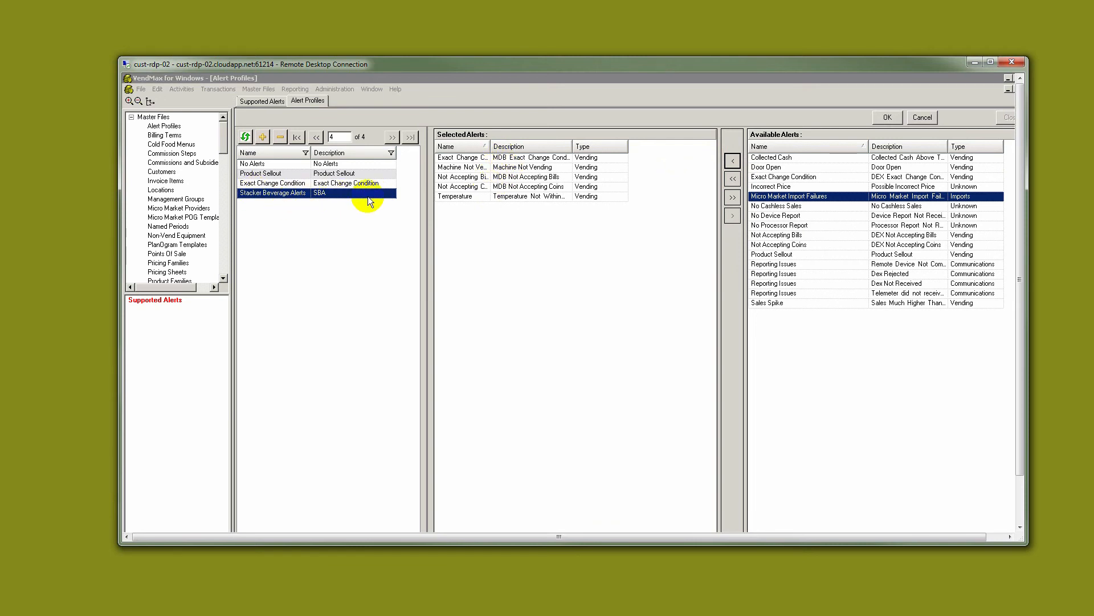
pyautogui.click(886, 117)
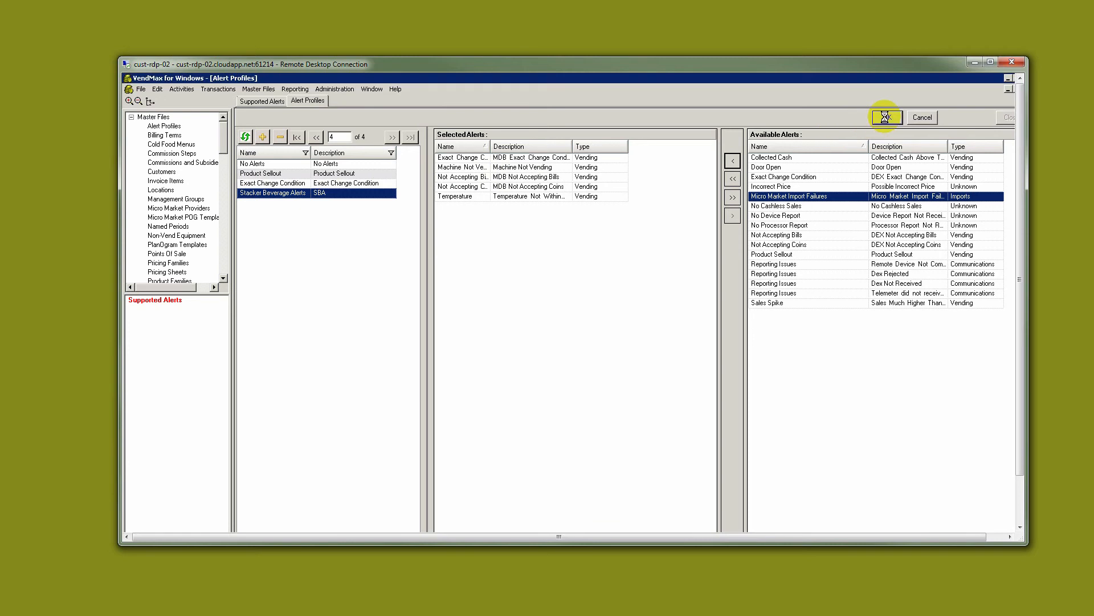
pyautogui.click(887, 118)
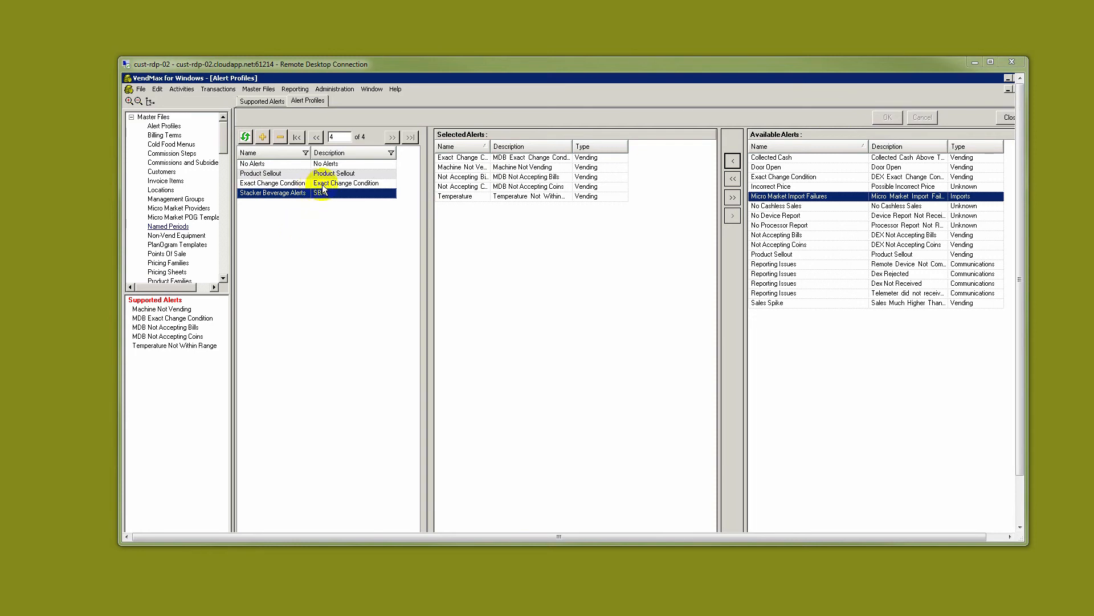
pyautogui.click(335, 89)
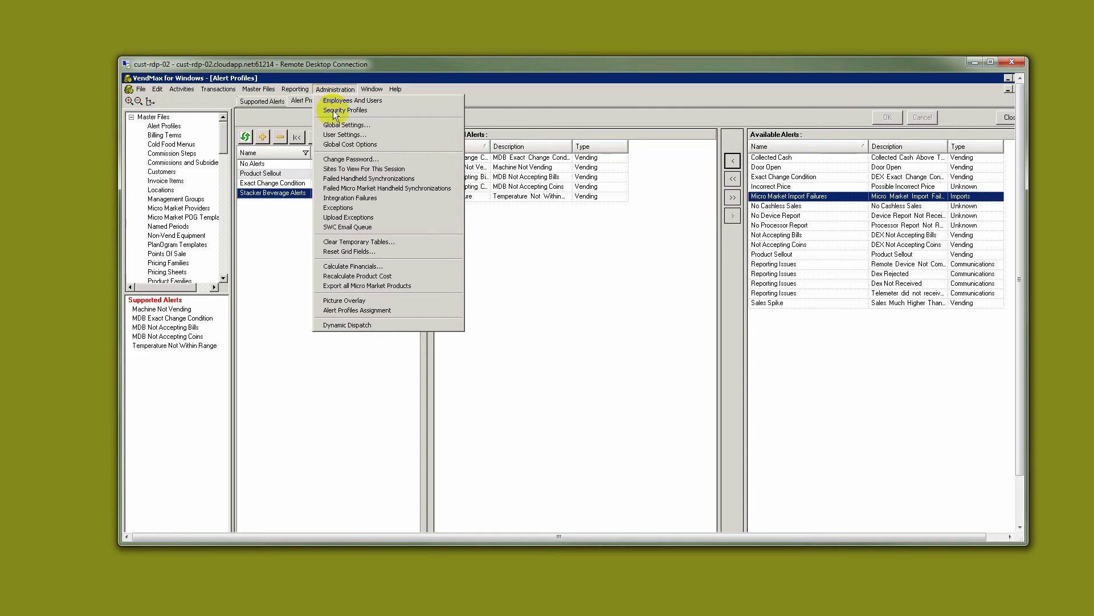
pyautogui.moveTo(356, 310)
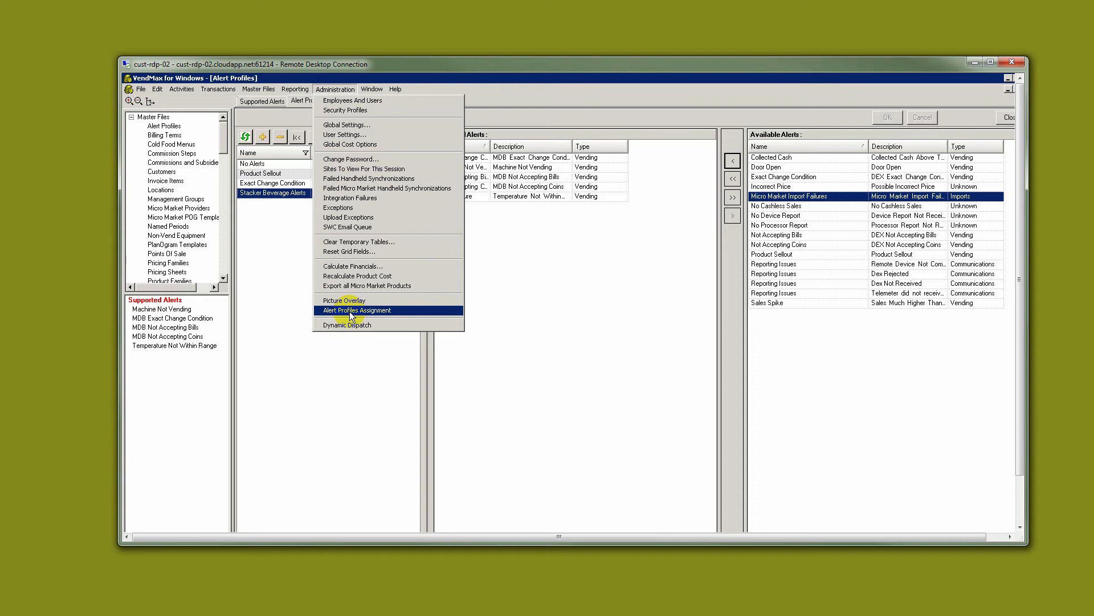
# Open Alert Profiles Assignment showing each equipment type's assigned profile.
pyautogui.click(357, 310)
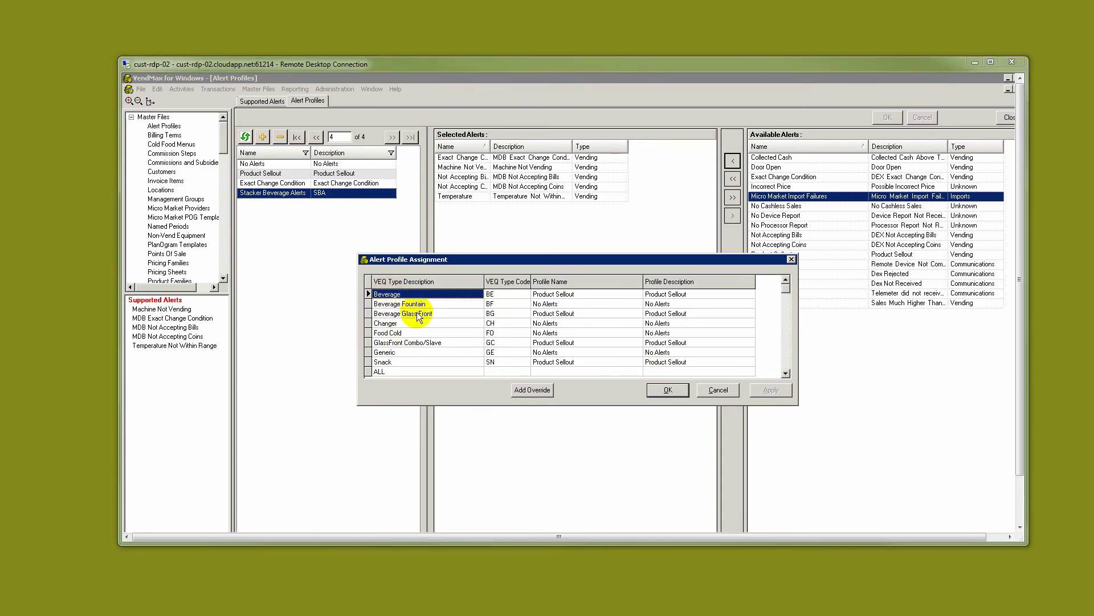
pyautogui.moveTo(408, 366)
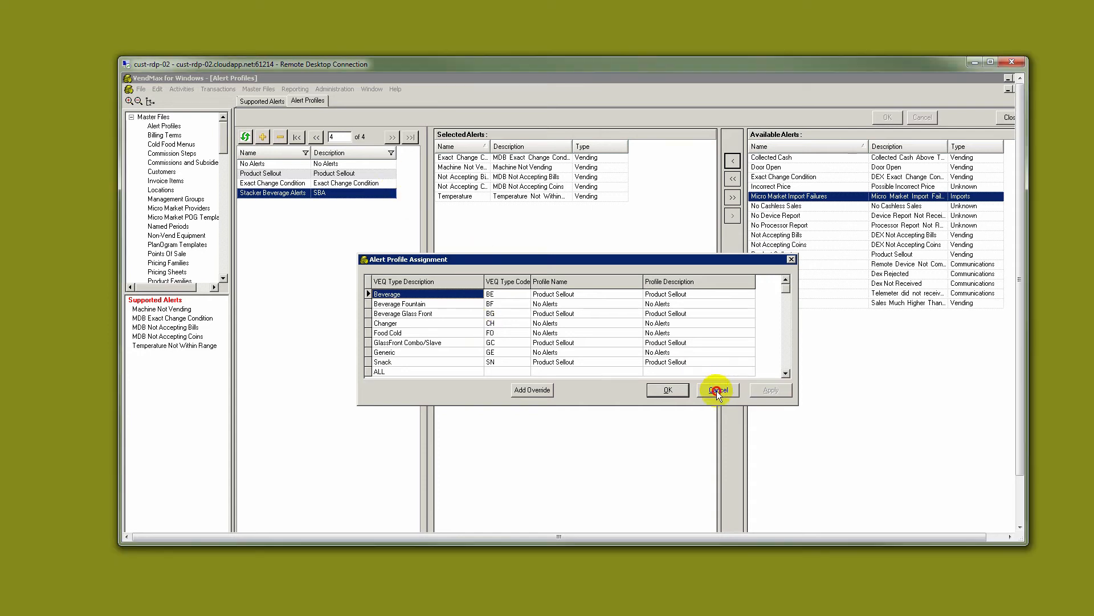
# Cancel the assignment table and open the Vending Equipment Types list.
pyautogui.click(718, 389)
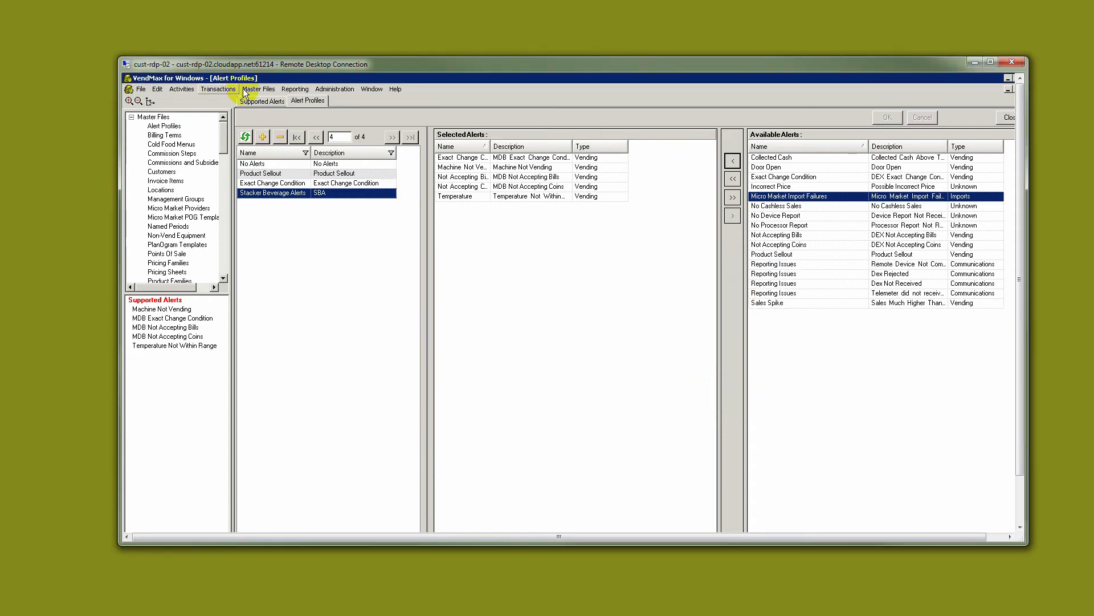
pyautogui.click(259, 89)
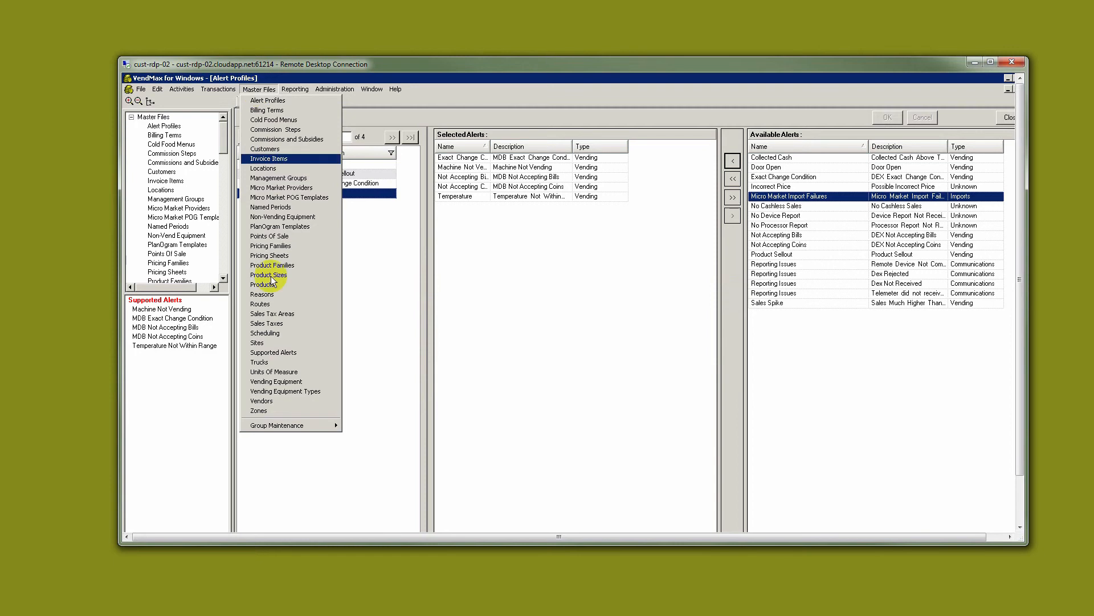
pyautogui.click(284, 391)
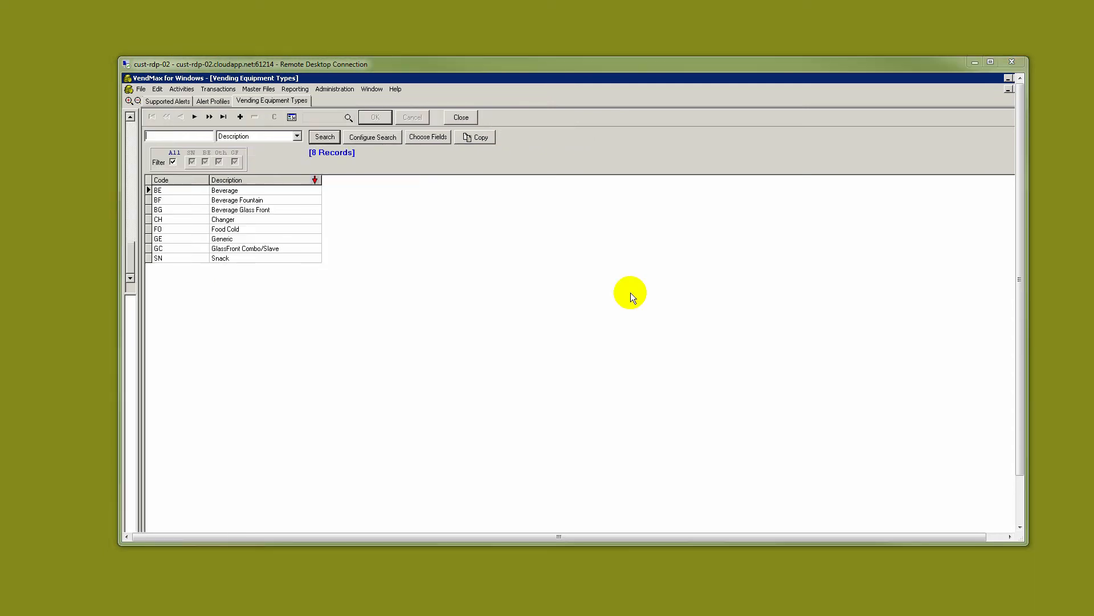
pyautogui.moveTo(259, 90)
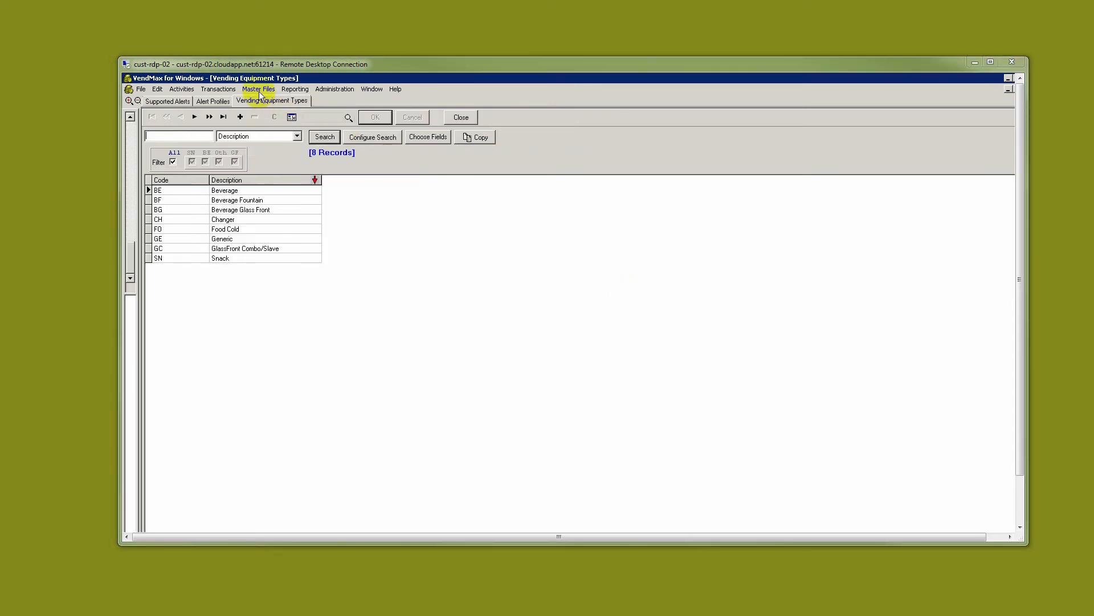
# Check the Equipment Type lookup on a Vending Equipment record, then close it.
pyautogui.click(258, 89)
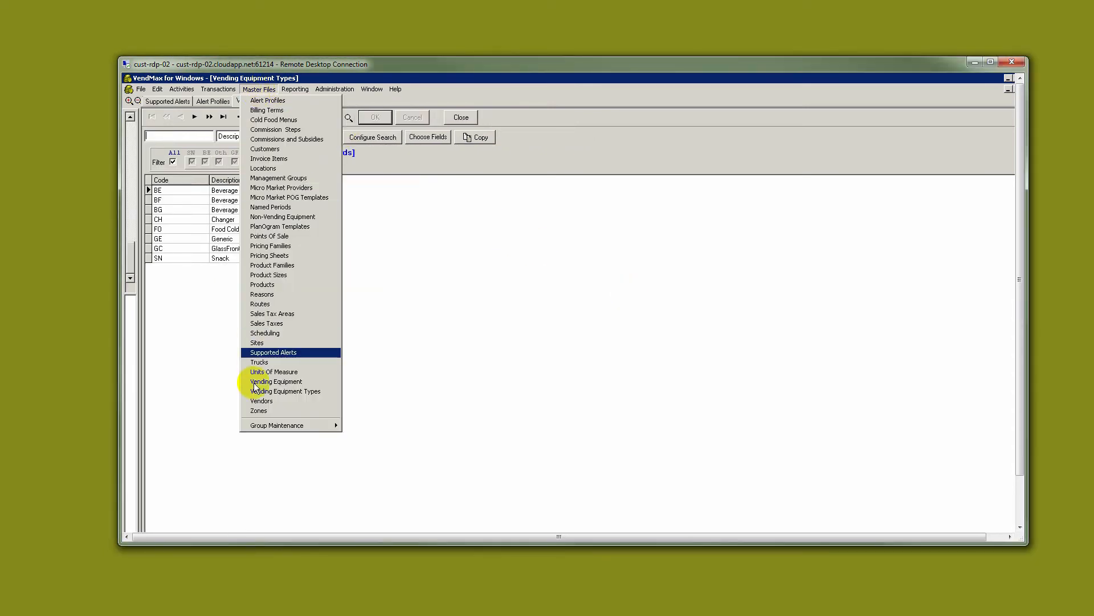
pyautogui.click(276, 381)
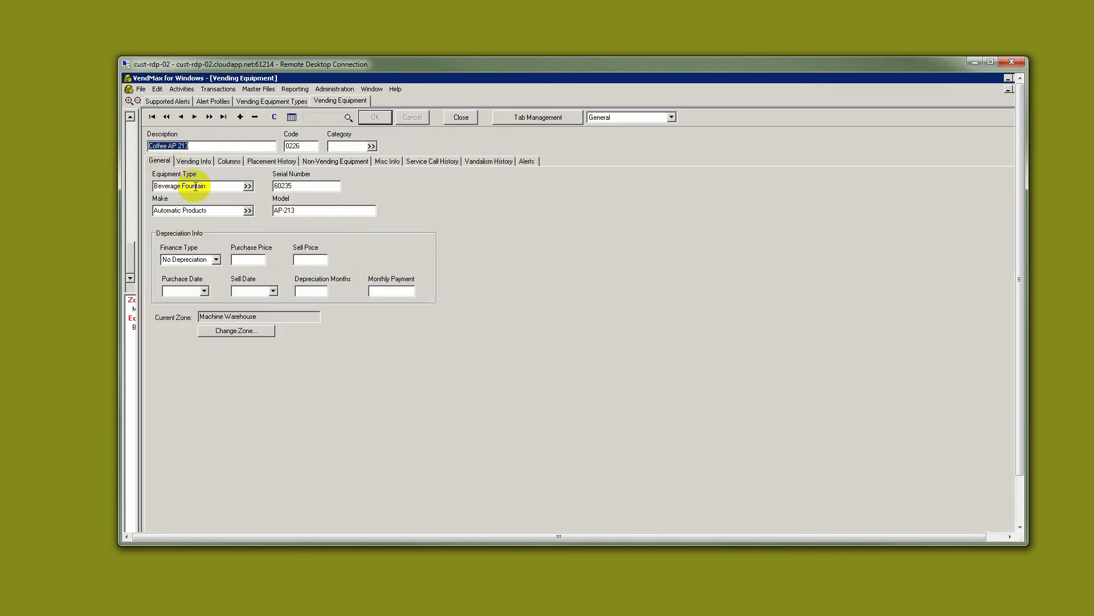
pyautogui.click(247, 186)
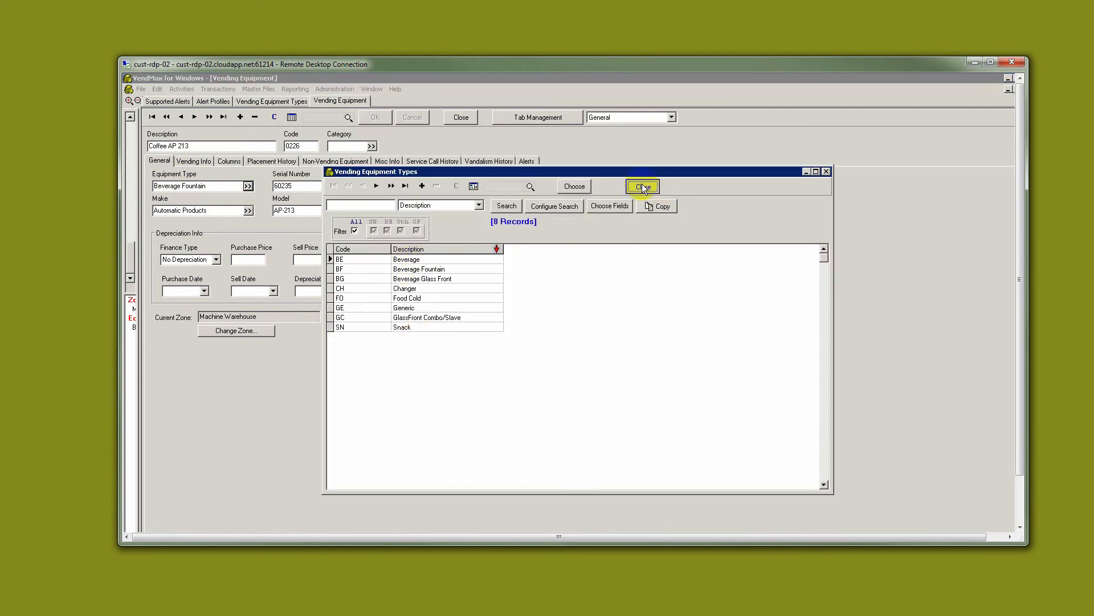
pyautogui.click(642, 186)
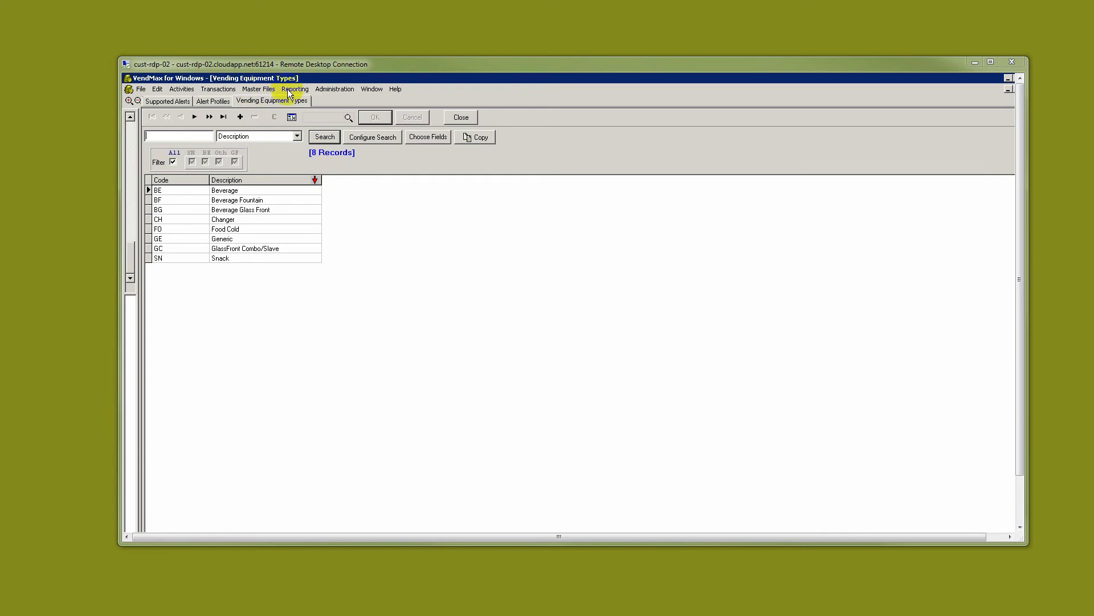
# Set the Beverage row's Profile Name to Stacker Beverage Alerts and confirm with OK.
pyautogui.click(335, 89)
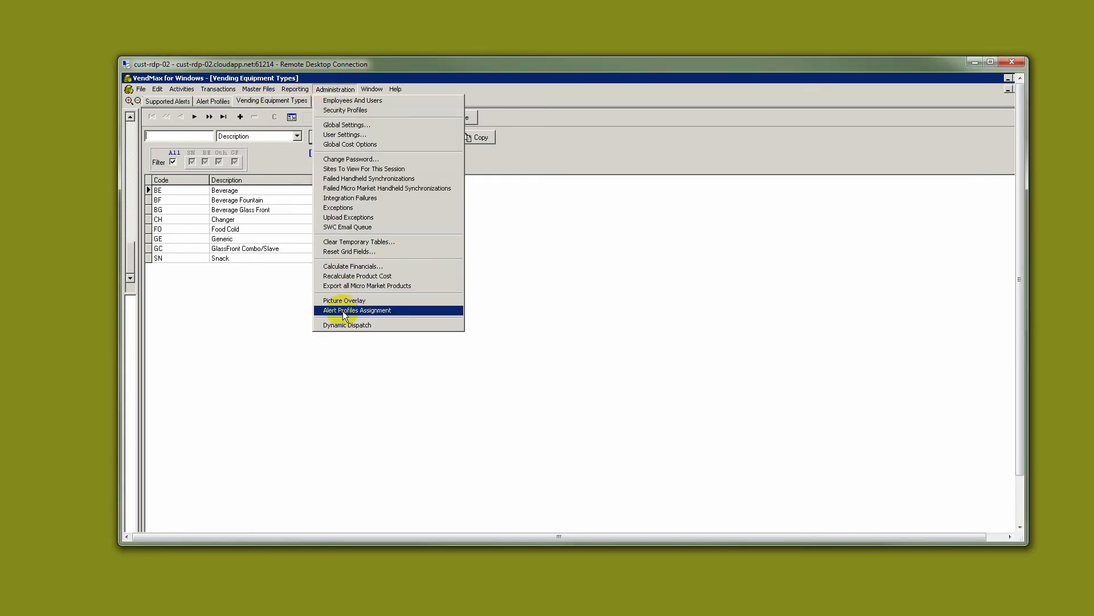
pyautogui.click(356, 310)
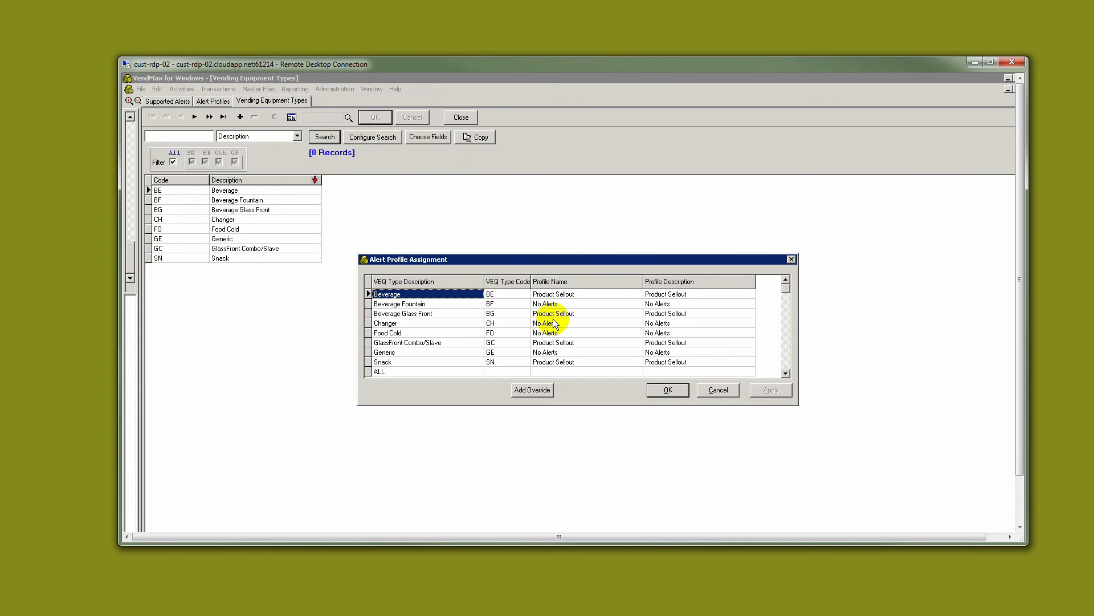
pyautogui.moveTo(400, 347)
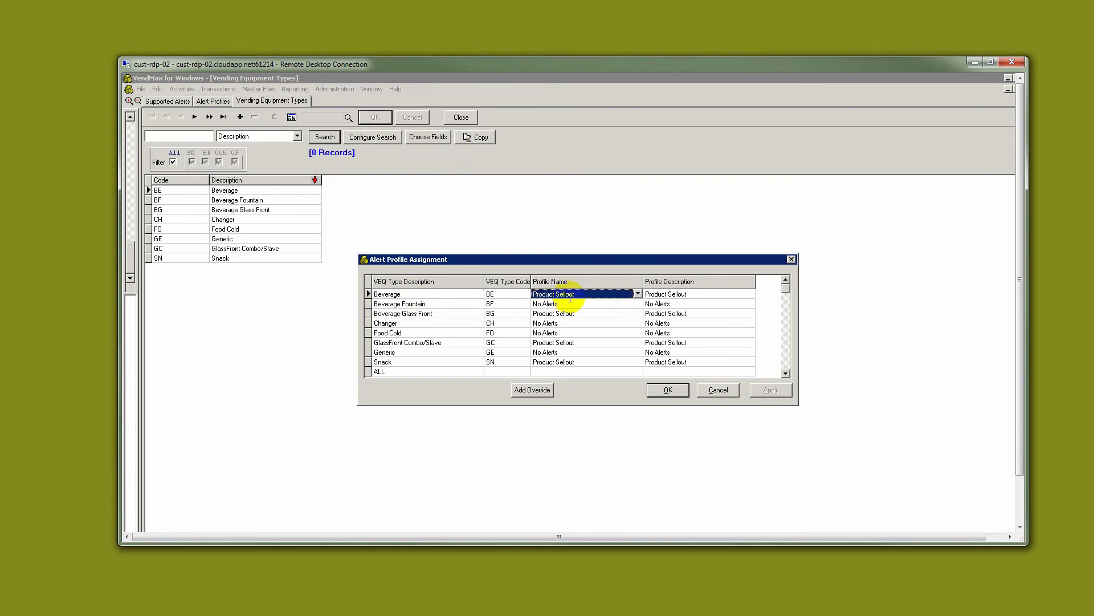
pyautogui.click(635, 293)
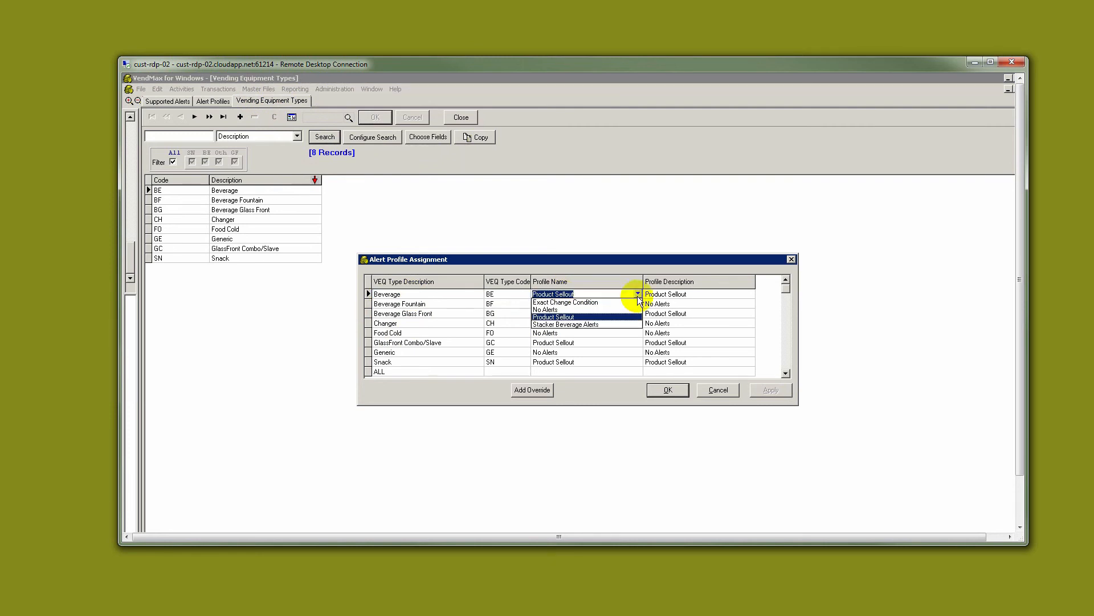
pyautogui.click(565, 323)
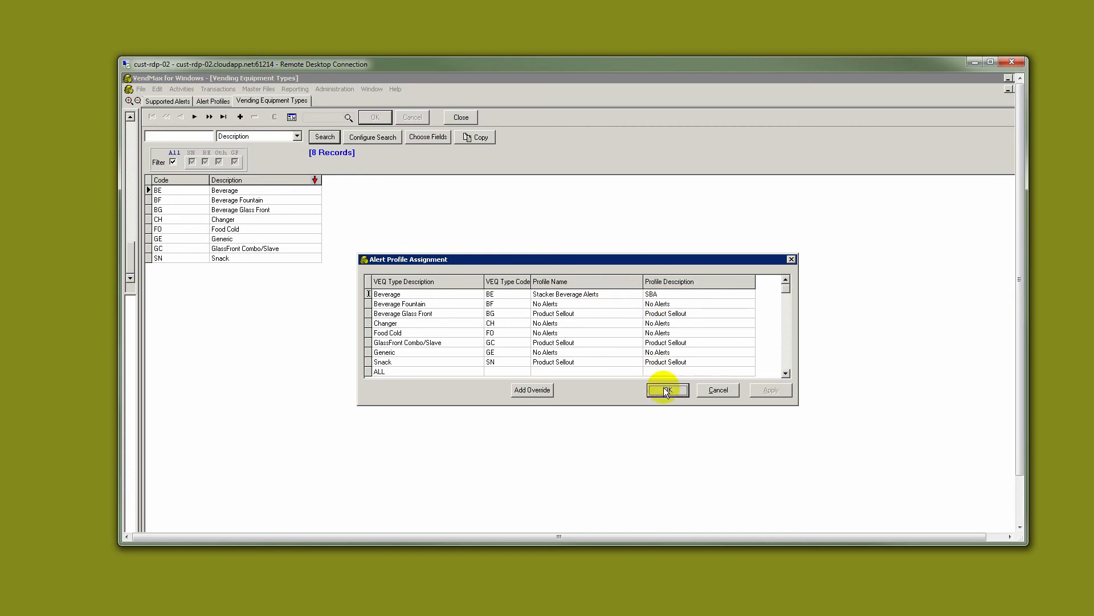
pyautogui.click(664, 389)
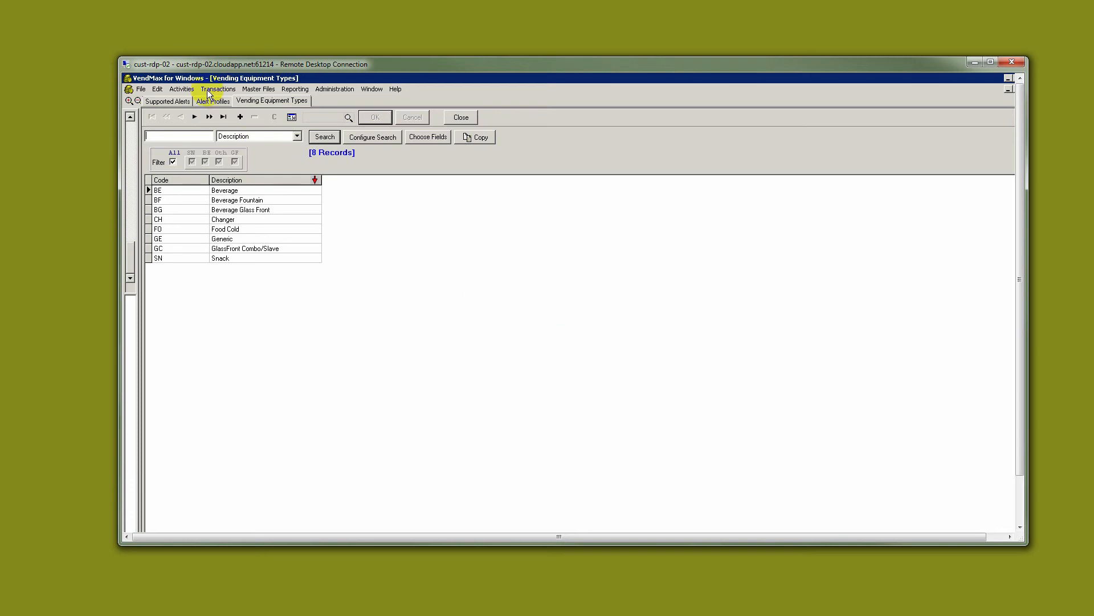
# Reopen Alert Profiles Assignment to verify Beverage uses Stacker Beverage Alerts, then cancel.
pyautogui.click(212, 100)
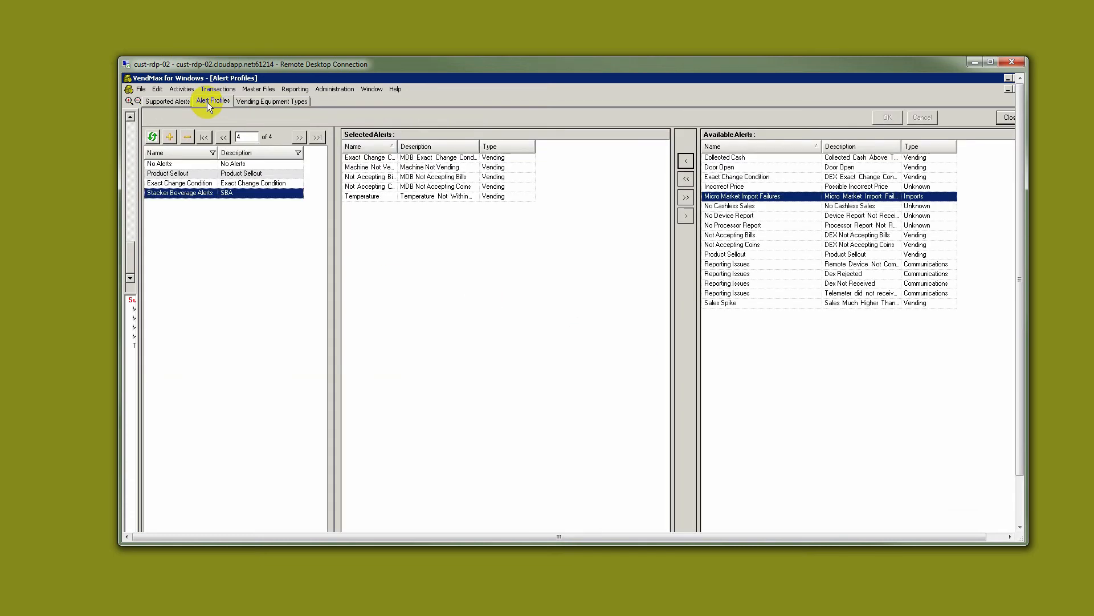
pyautogui.click(335, 89)
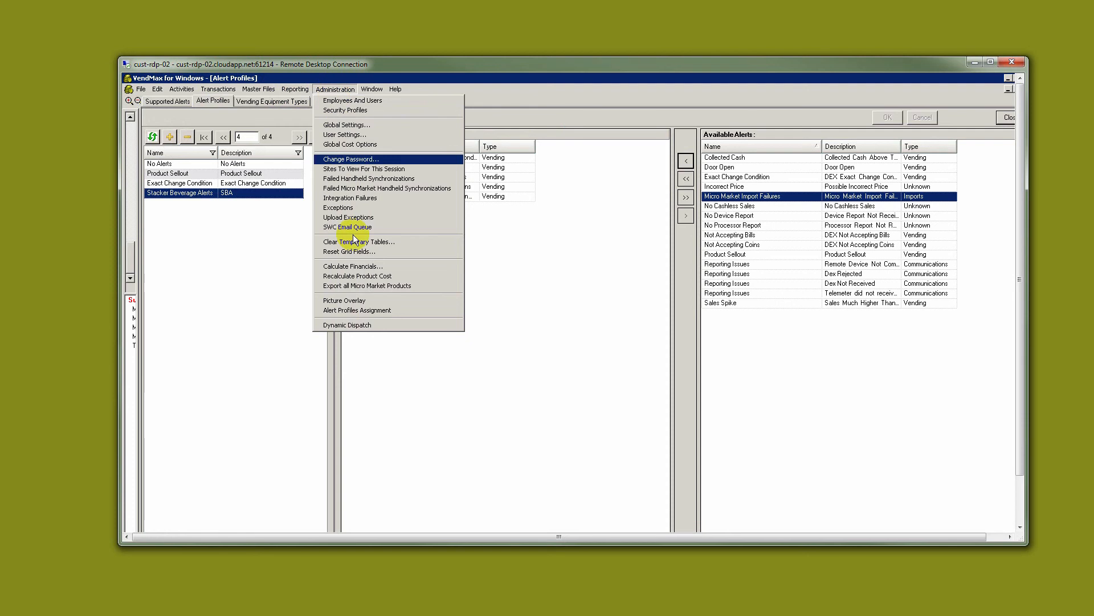
pyautogui.click(357, 310)
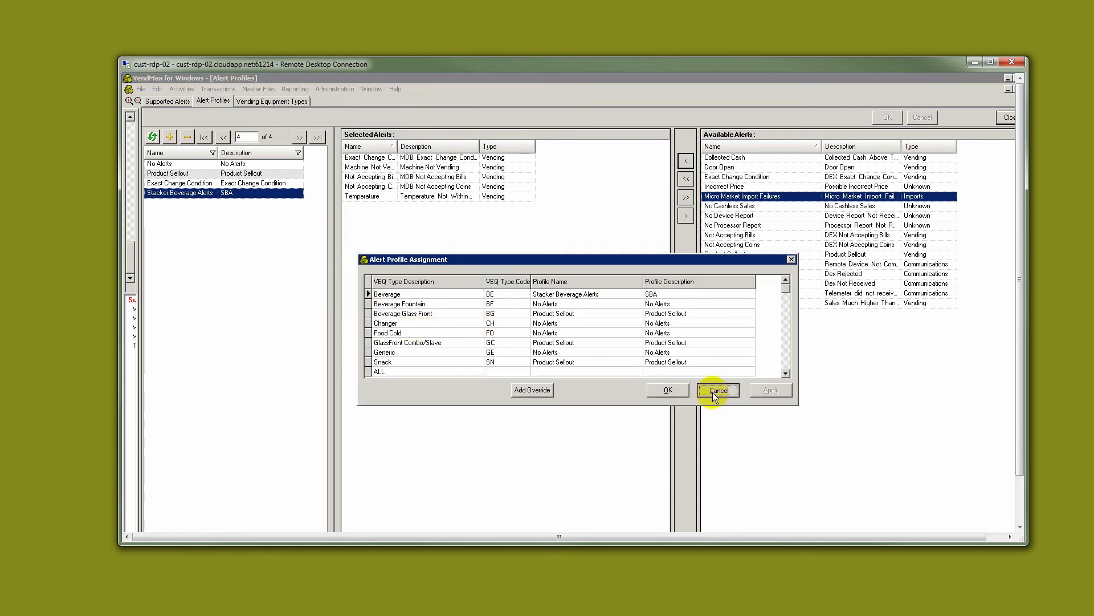
pyautogui.click(717, 390)
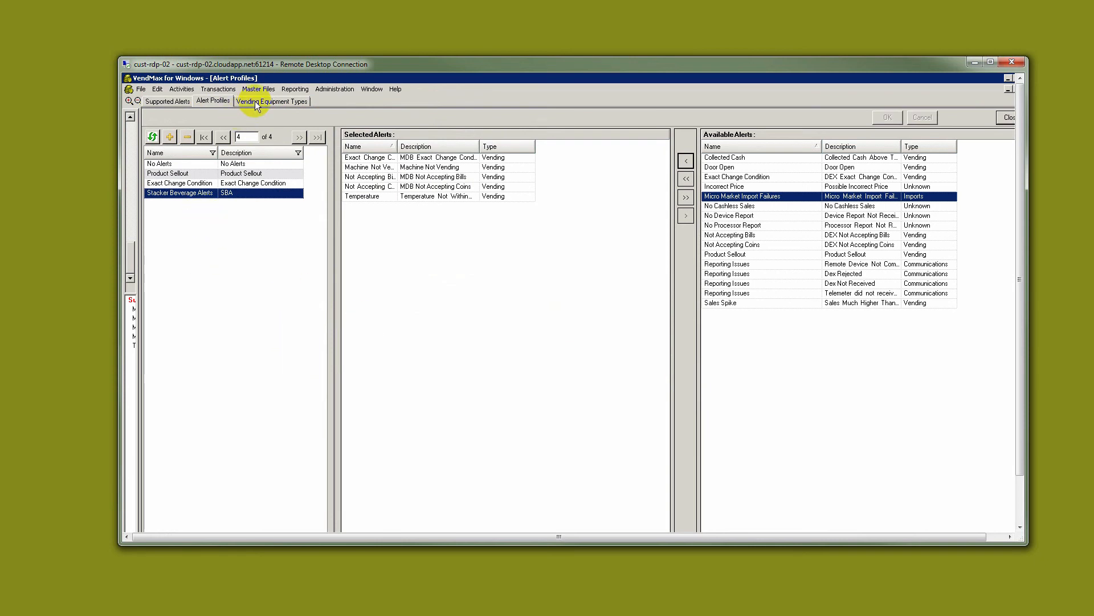
pyautogui.moveTo(489, 598)
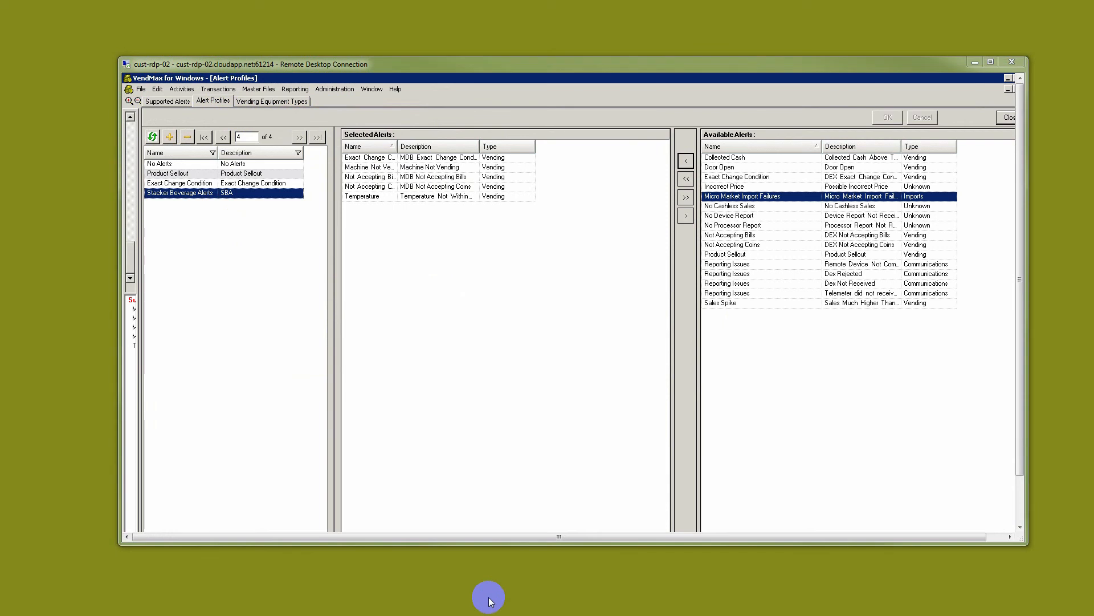
pyautogui.moveTo(341, 370)
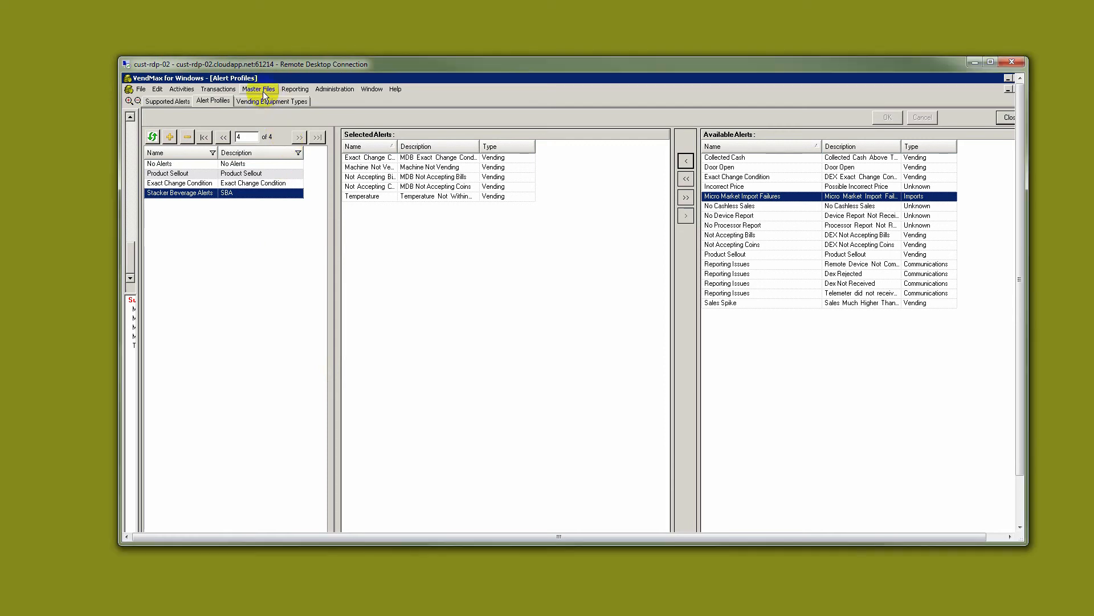
# In Best Buy's customer alerts, override Exact Change and edit its Lost Sales (%) value.
pyautogui.click(258, 89)
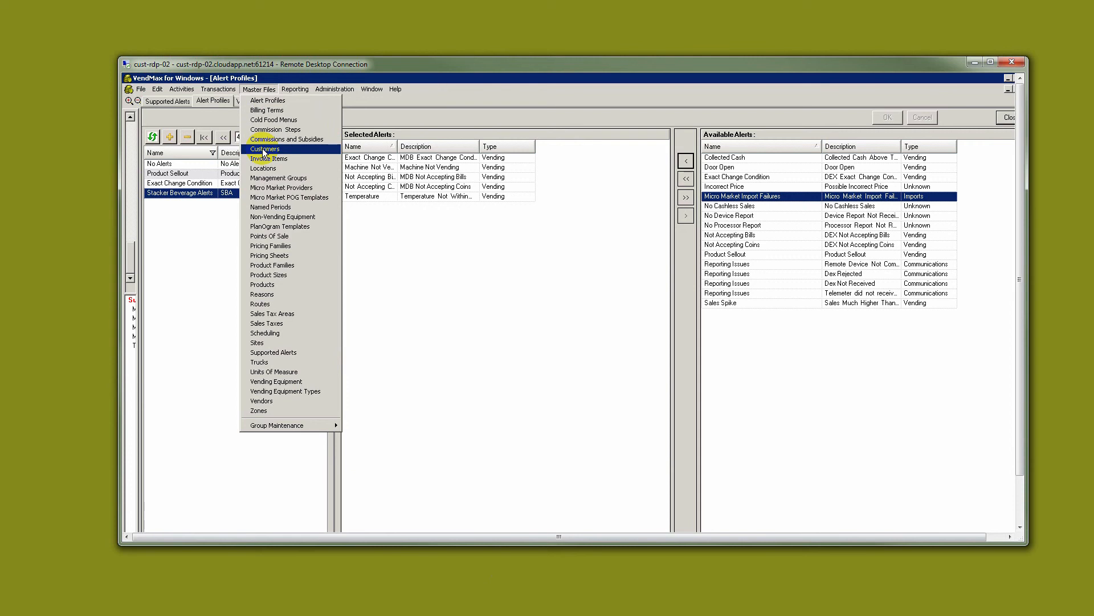
pyautogui.click(264, 149)
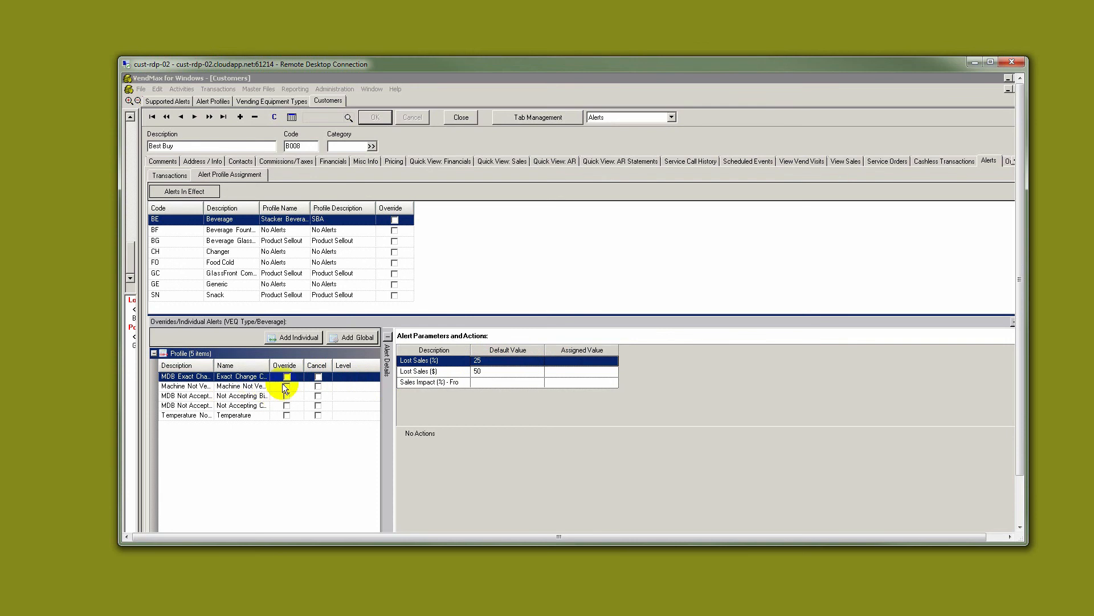
pyautogui.click(286, 376)
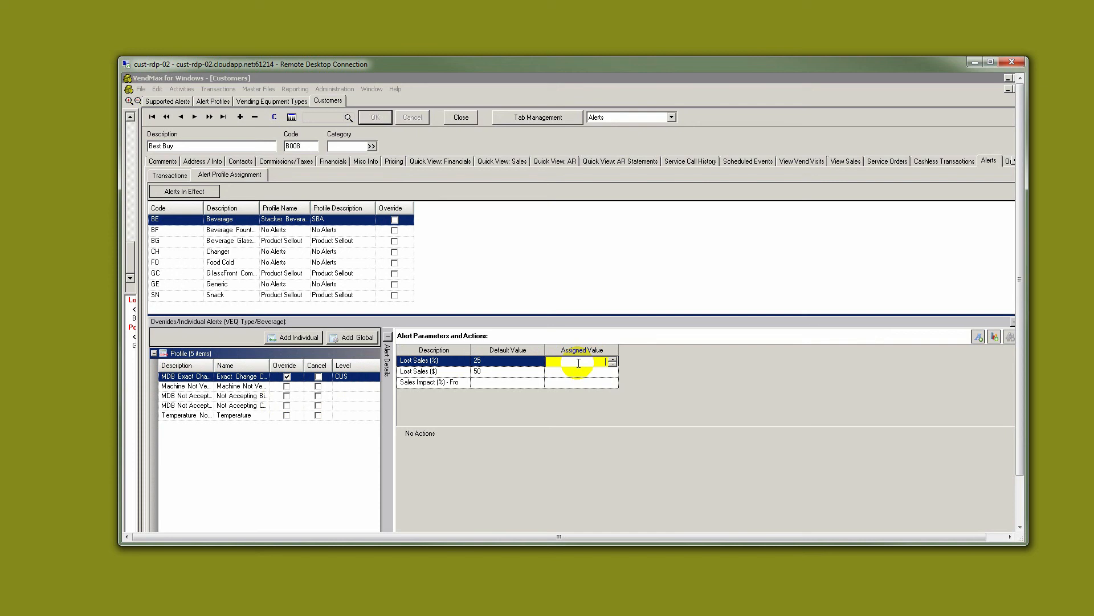
pyautogui.click(286, 376)
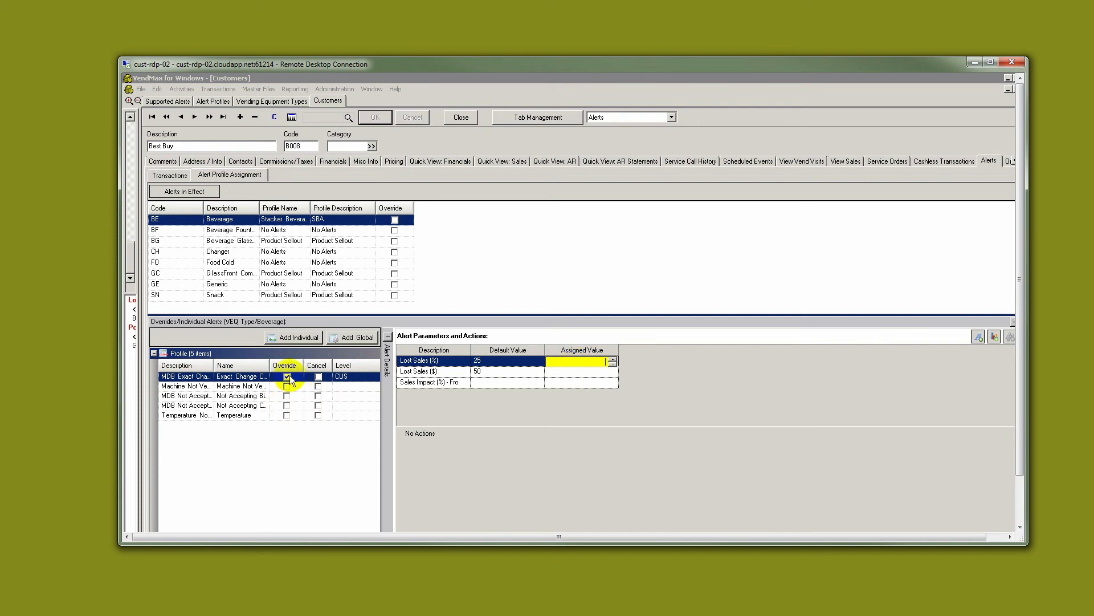
# Override and cancel Machine Not Vending, then return to Exact Change parameters.
pyautogui.click(286, 376)
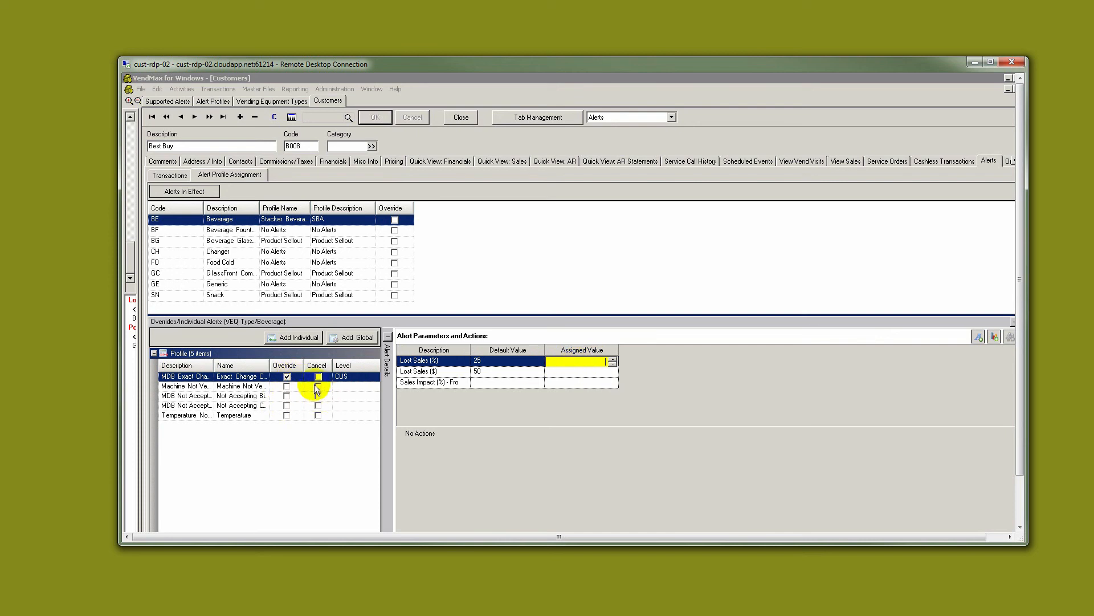
pyautogui.click(318, 386)
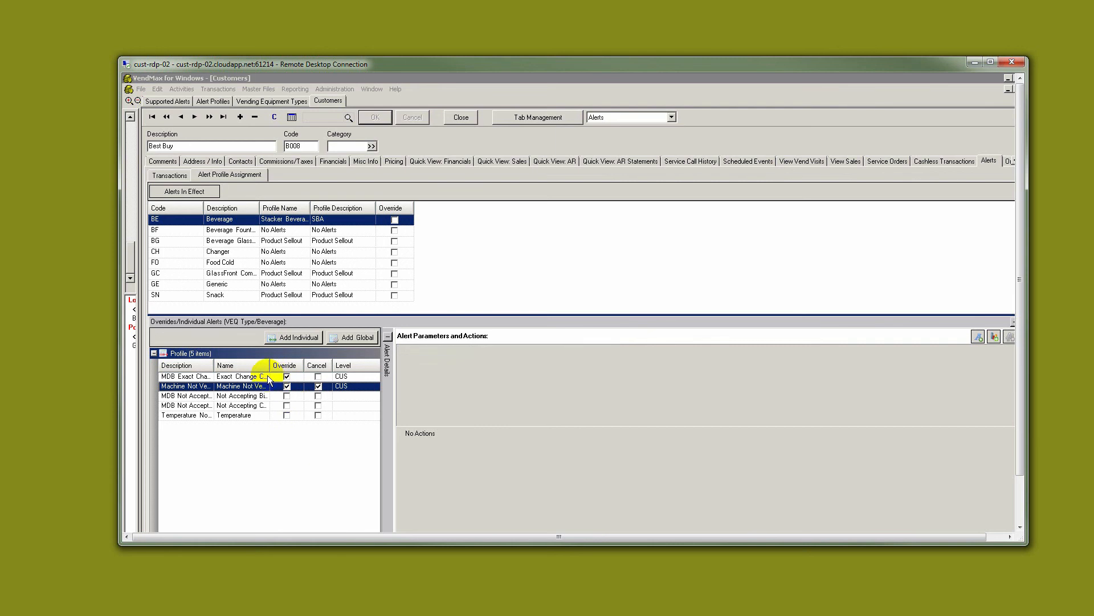
pyautogui.click(184, 376)
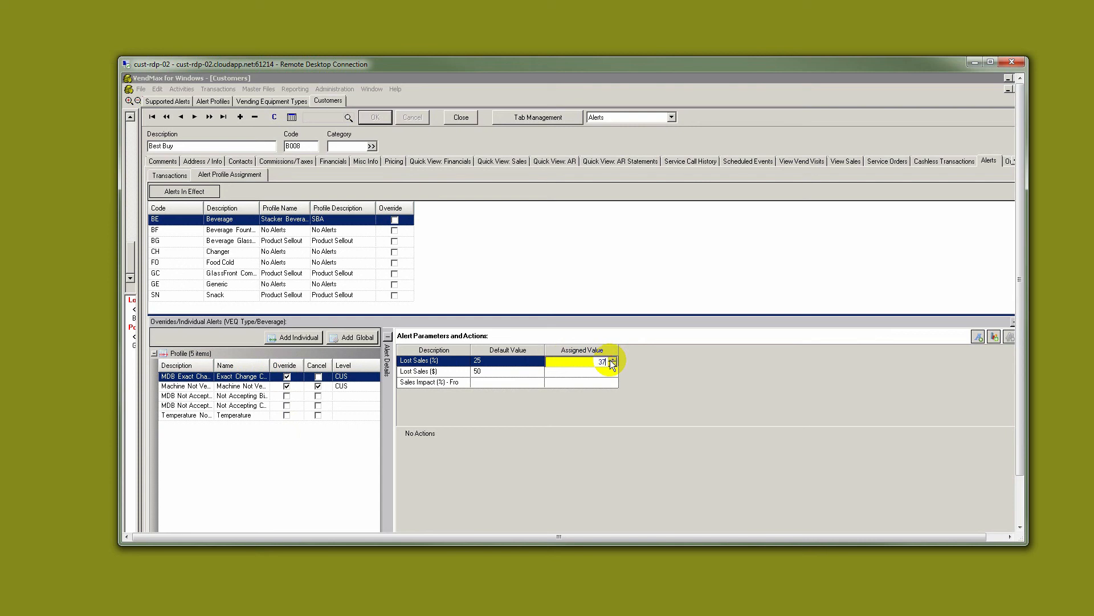
pyautogui.moveTo(553, 422)
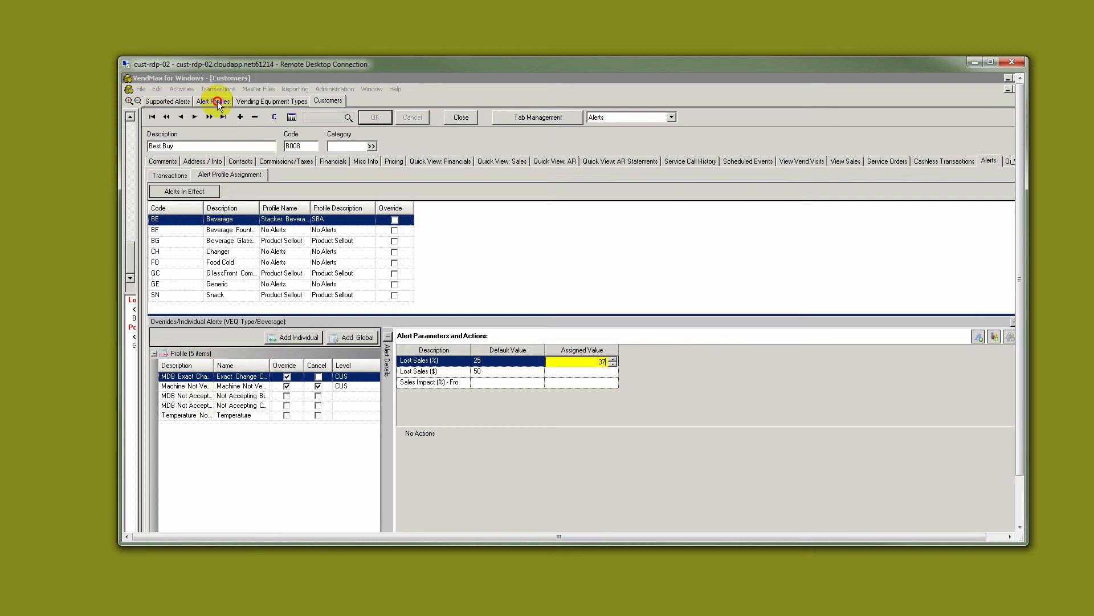
# Switch to Alert Profiles, then open the Transactions > Alerts screen.
pyautogui.click(212, 101)
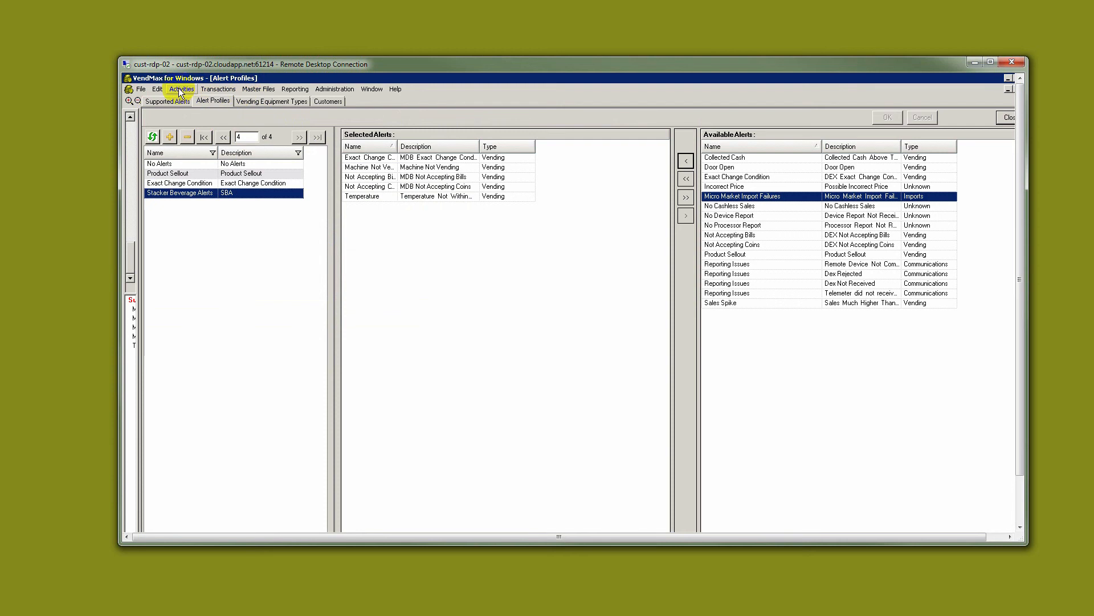
pyautogui.click(218, 89)
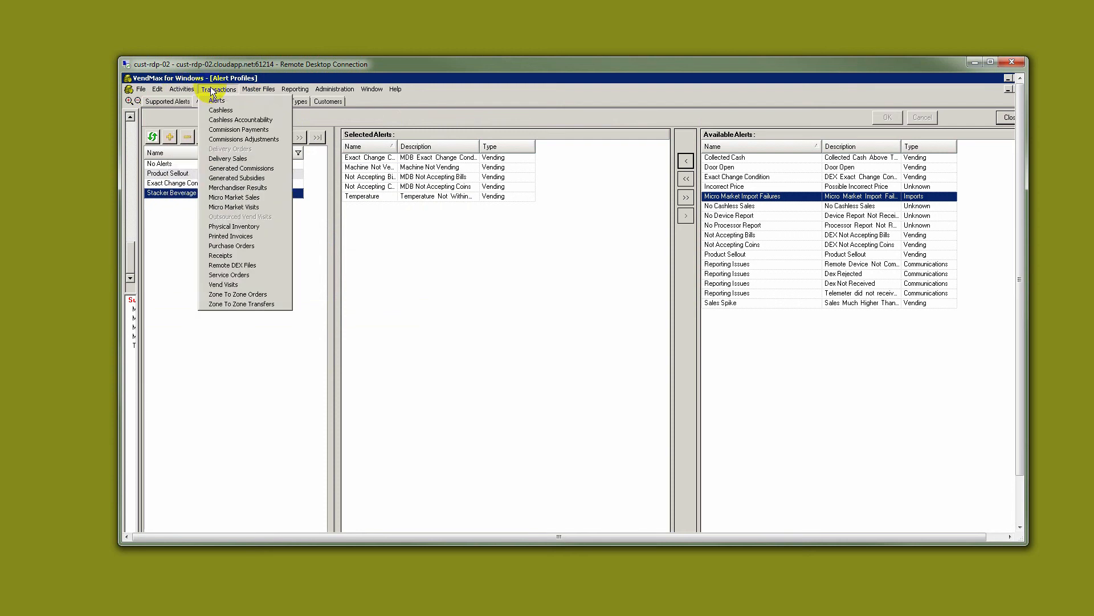
pyautogui.moveTo(217, 99)
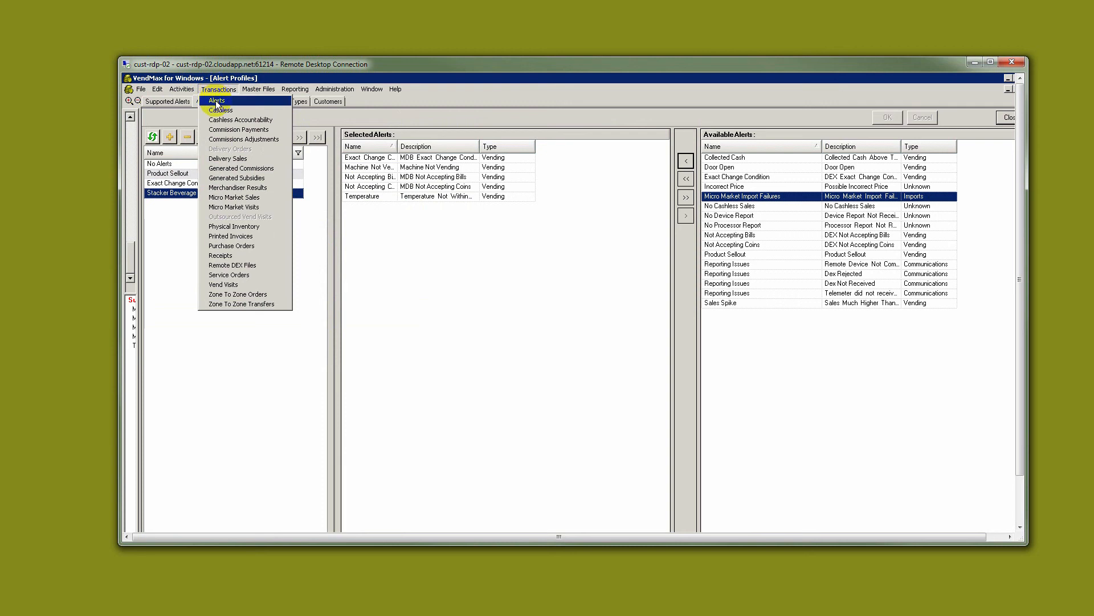
pyautogui.click(216, 99)
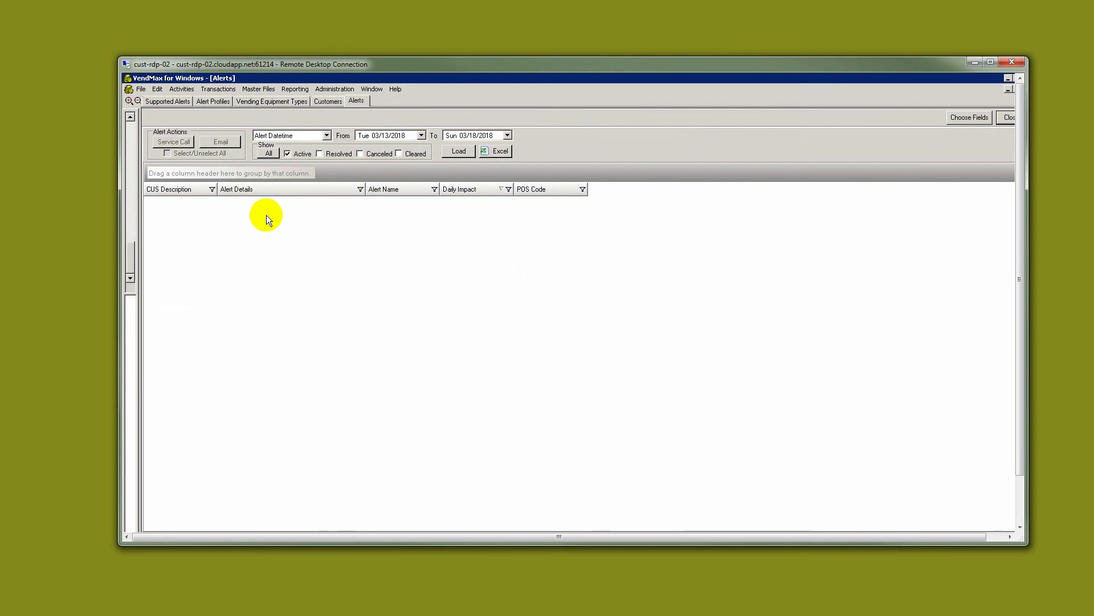
pyautogui.moveTo(157, 145)
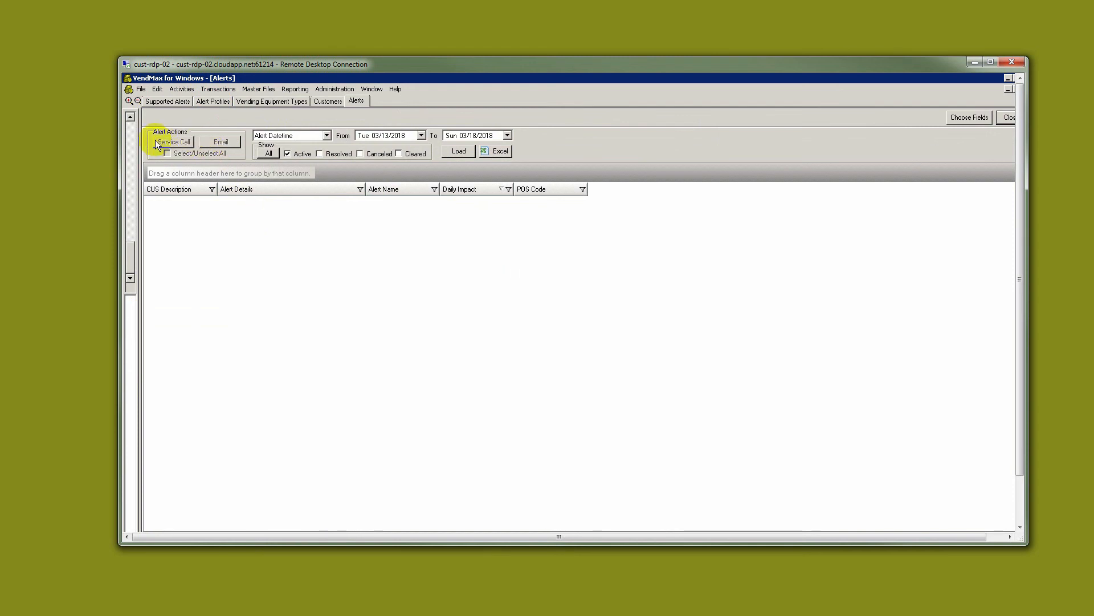